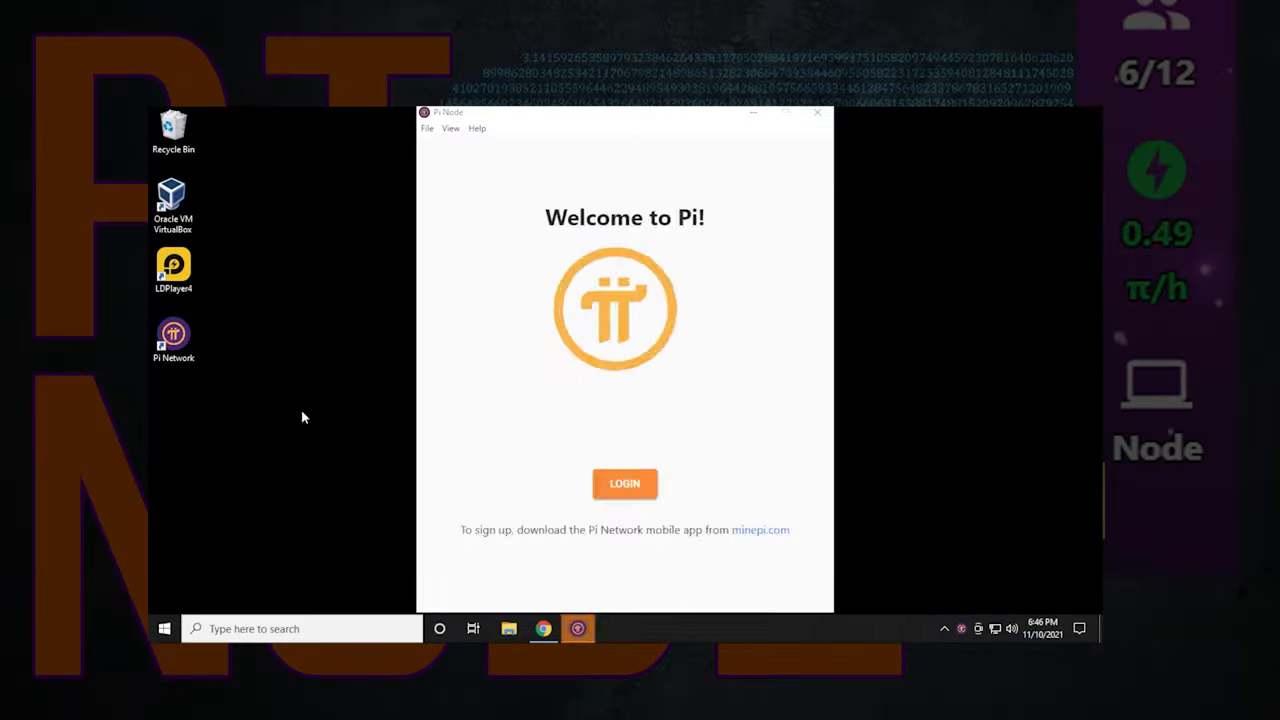
Log in to Pi Network Node and switch the node on so it syncs the blockchain.
left_click(624, 483)
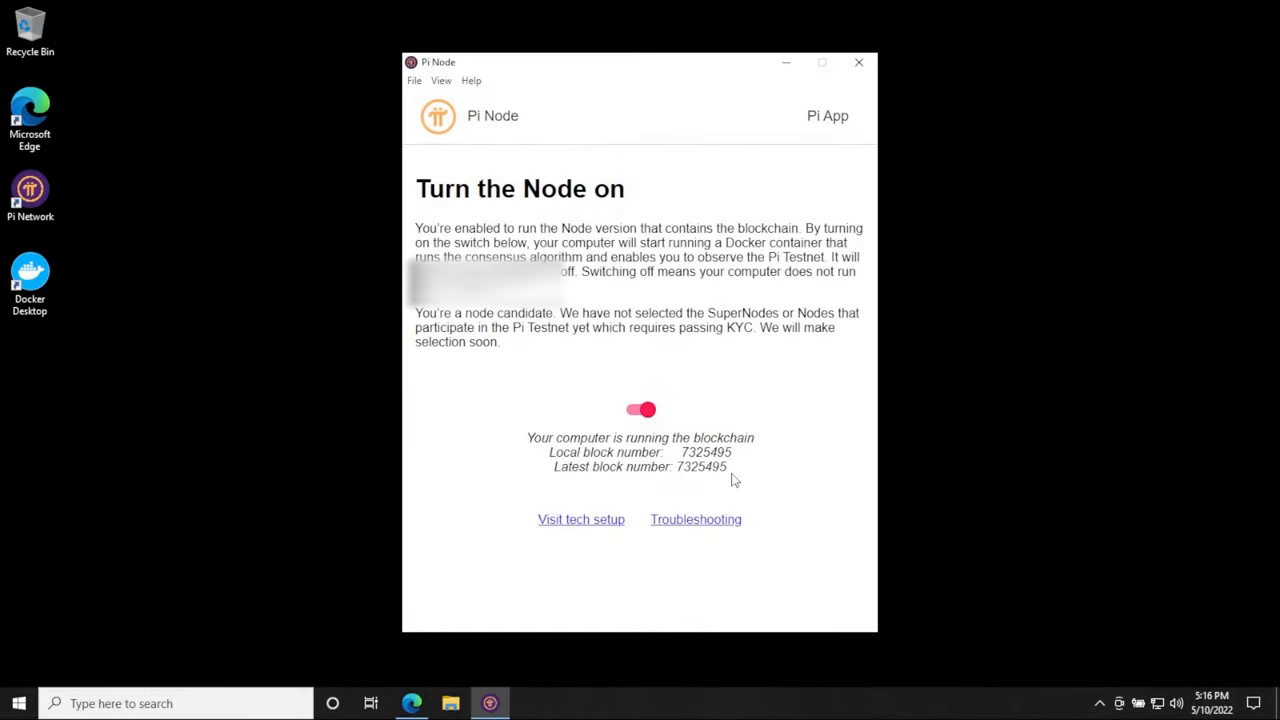
mouse_move(588, 495)
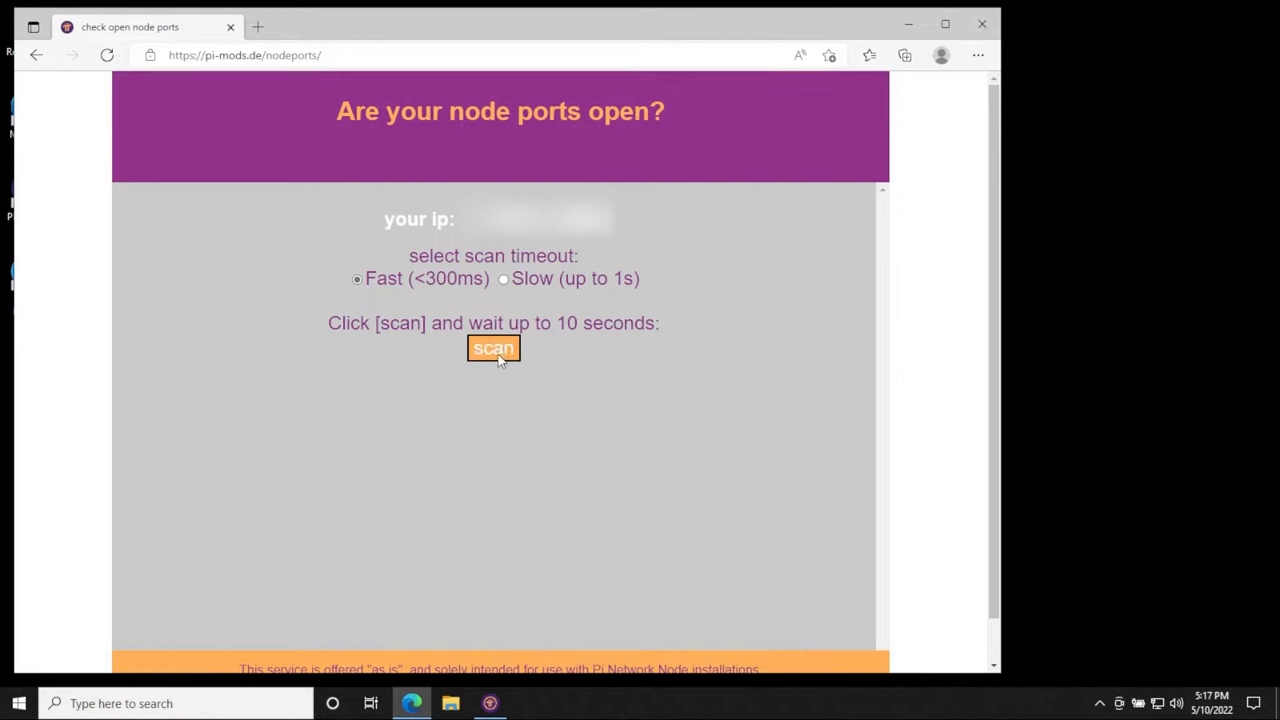
Scan the node ports on pi-mods.de, finding 31400–31409 all closed.
left_click(492, 348)
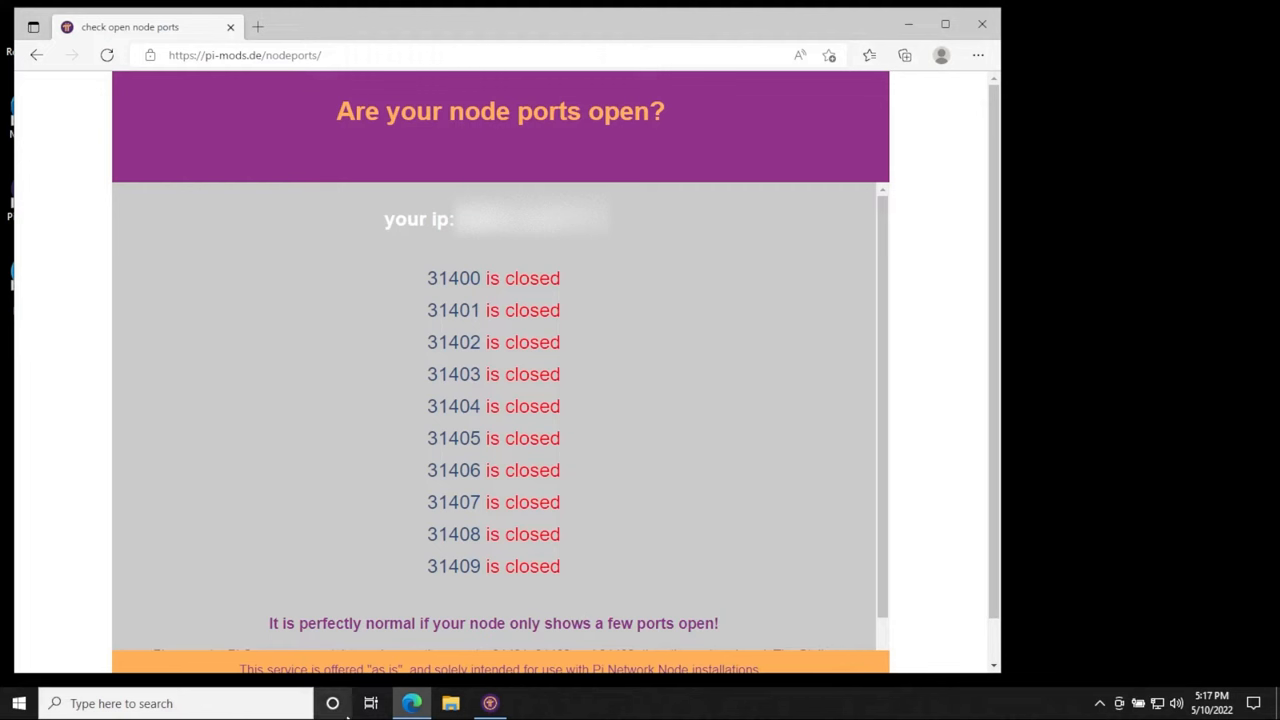
mouse_move(171, 658)
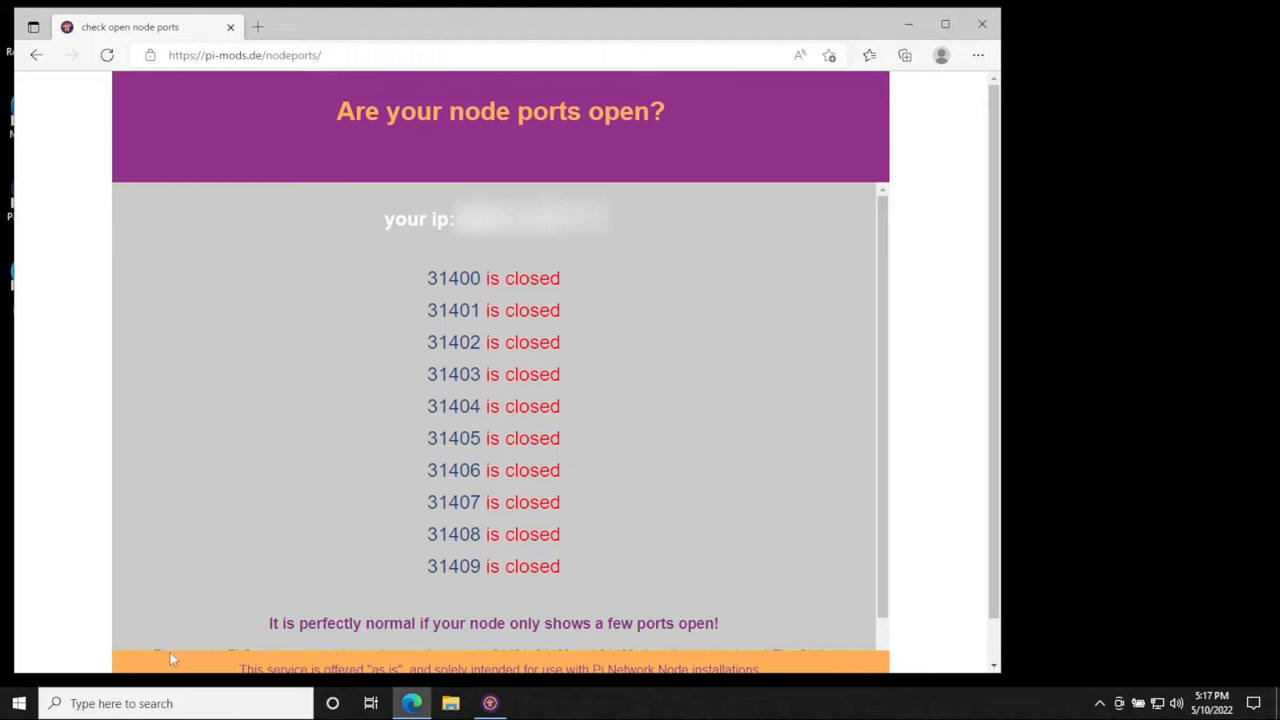
mouse_move(669, 522)
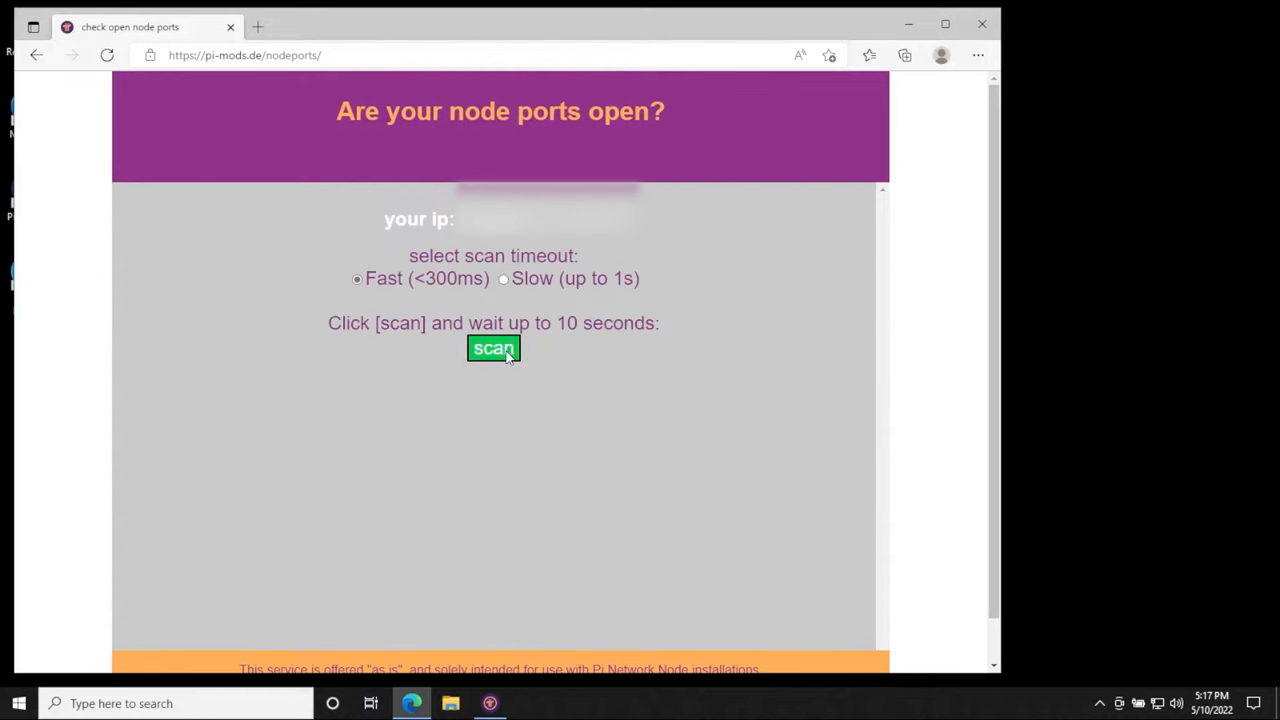
Rescan and scroll the results: 31401–31403 open, the remaining ports closed.
left_click(493, 348)
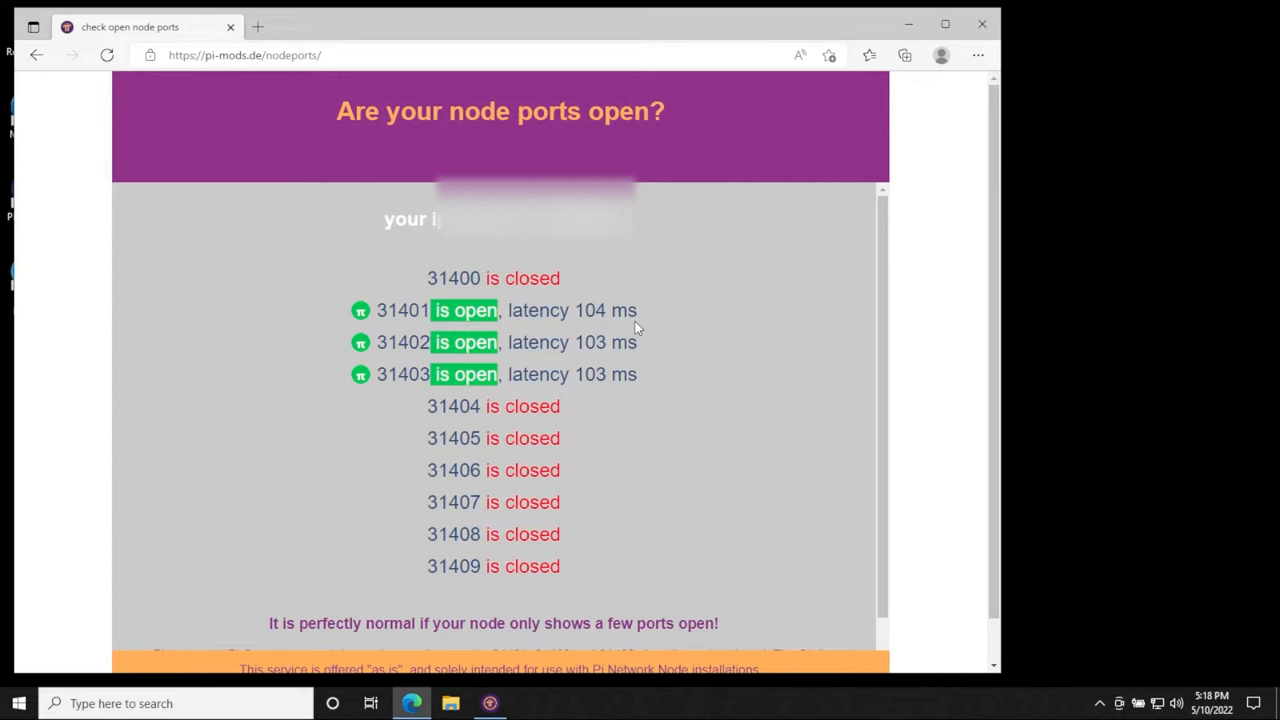
mouse_move(434, 356)
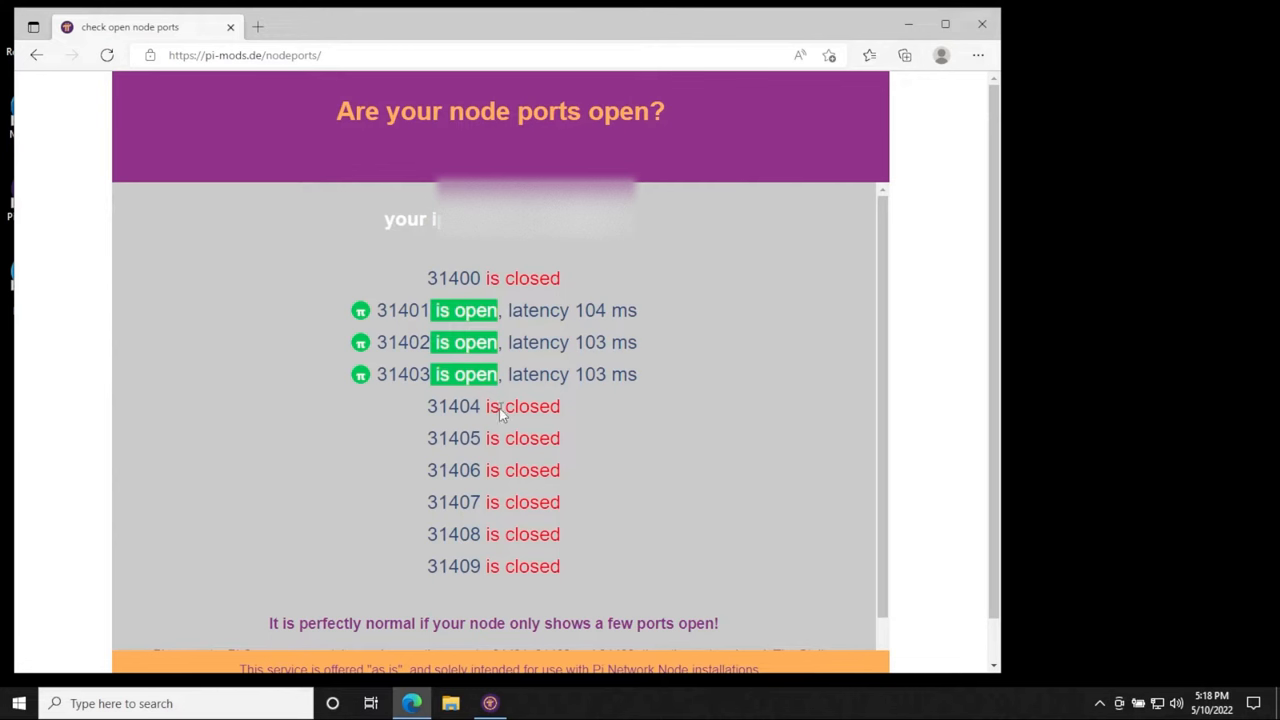
mouse_move(538, 419)
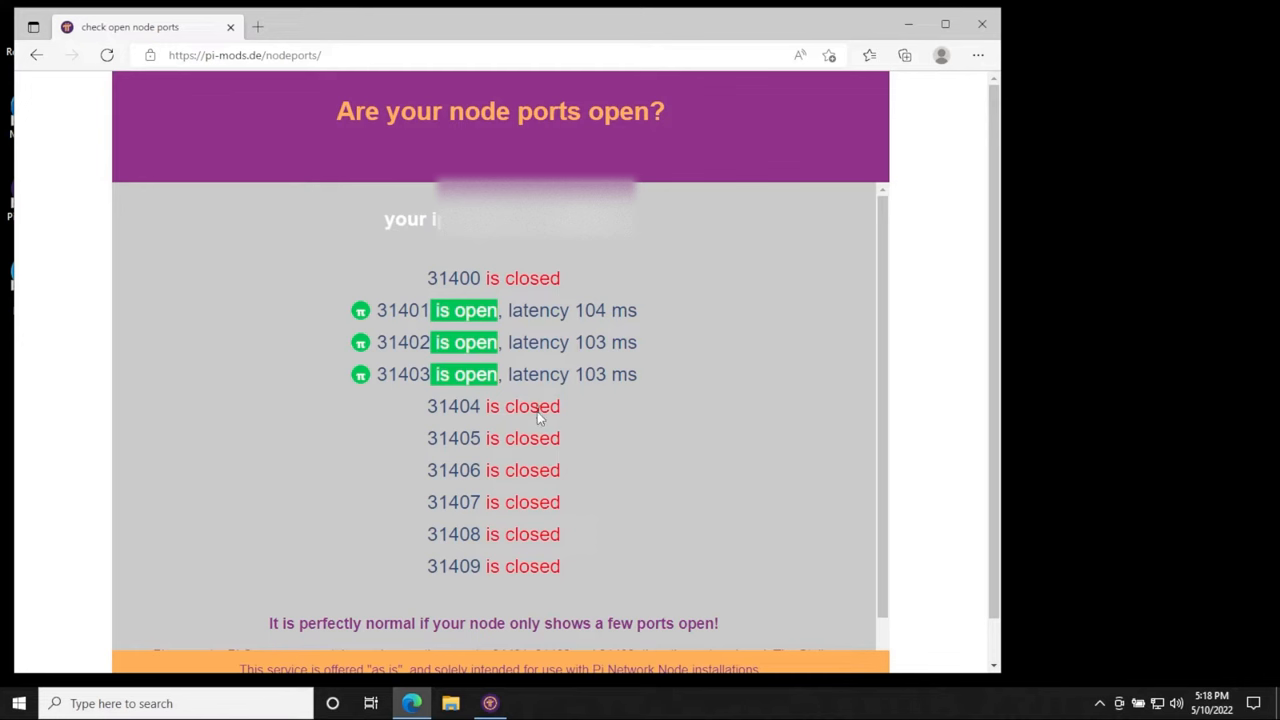
scroll("down", 3)
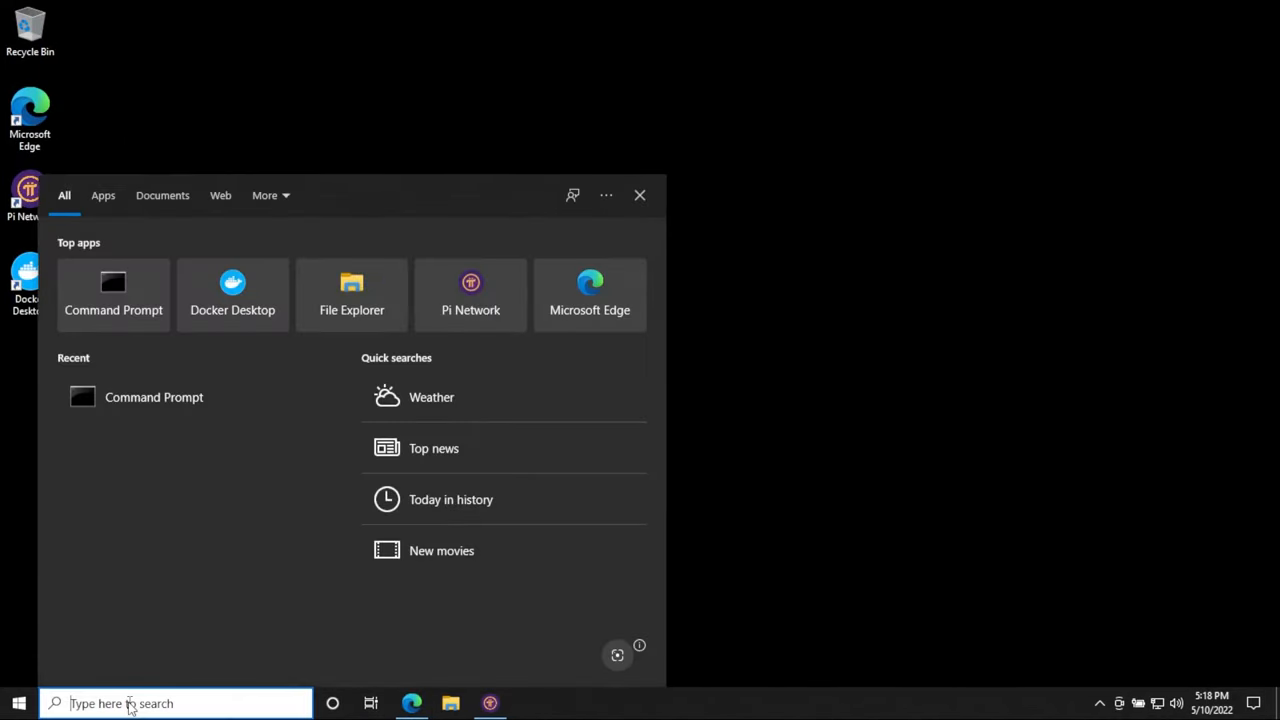
Run ipconfig in Command Prompt, showing IPv4 192.168.1.113 and gateway 192.168.1.1.
type("cmd")
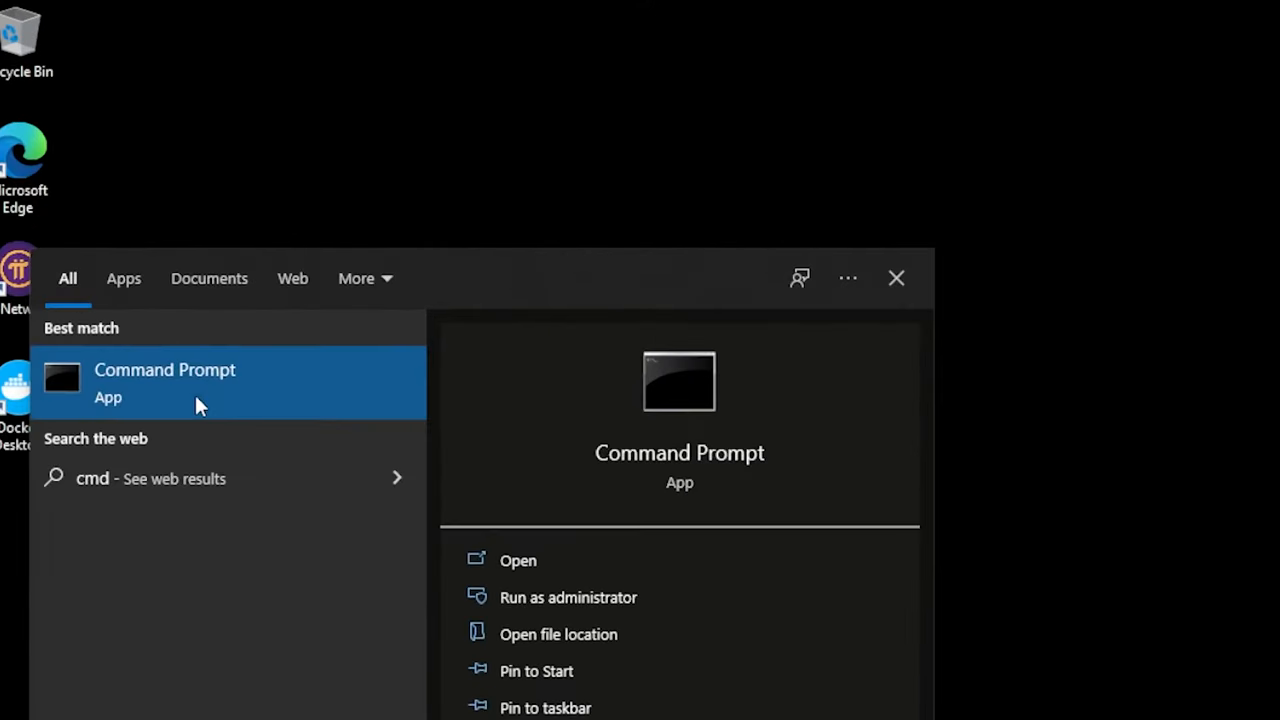
left_click(165, 382)
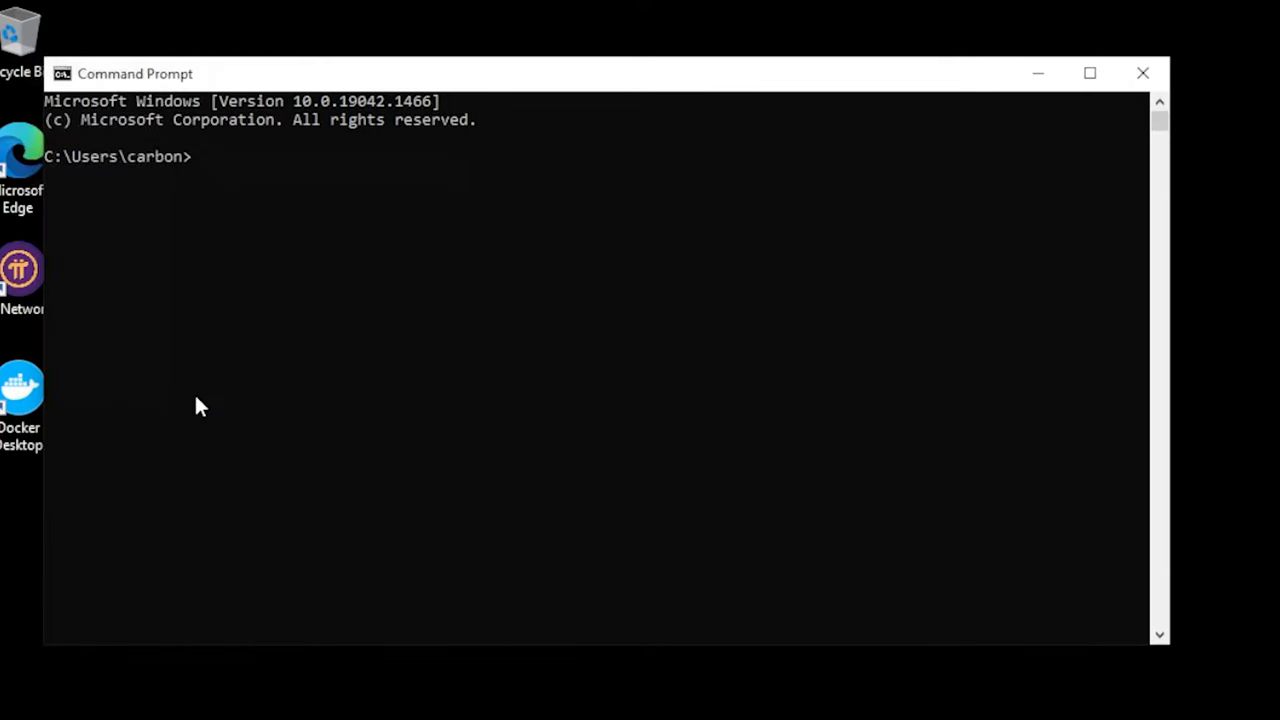
type("ipconfig")
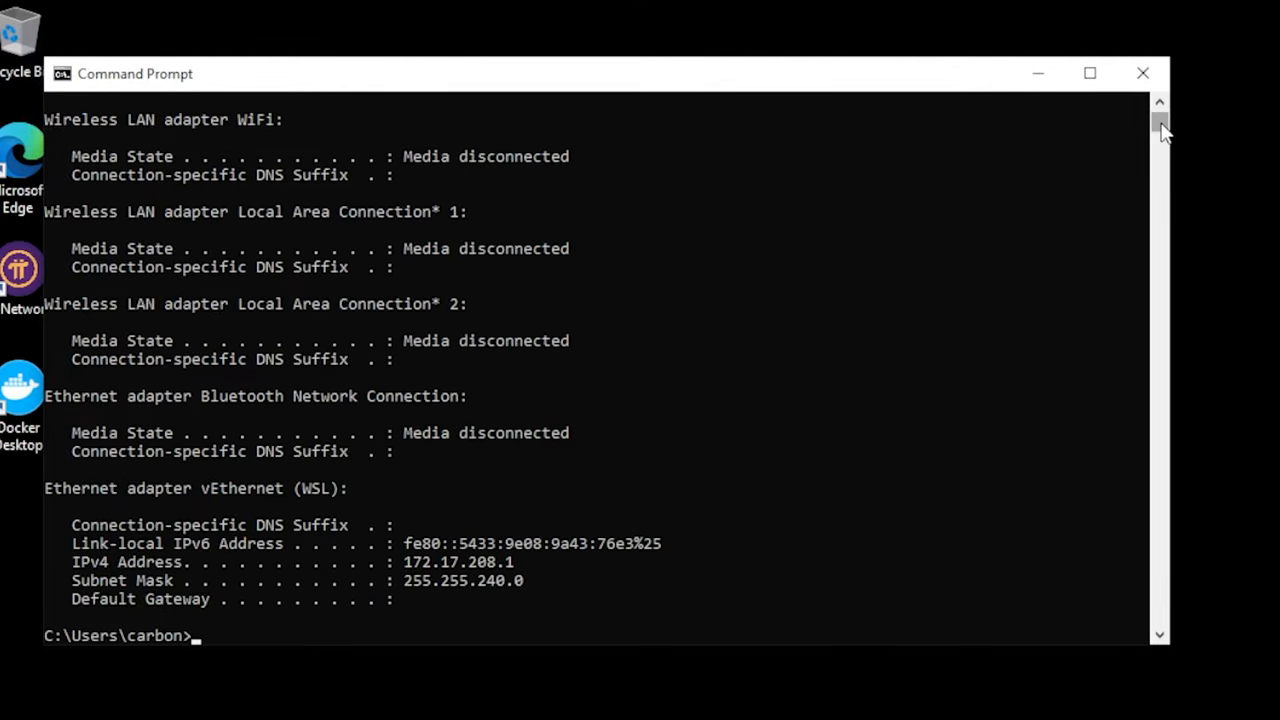
scroll("up", 3)
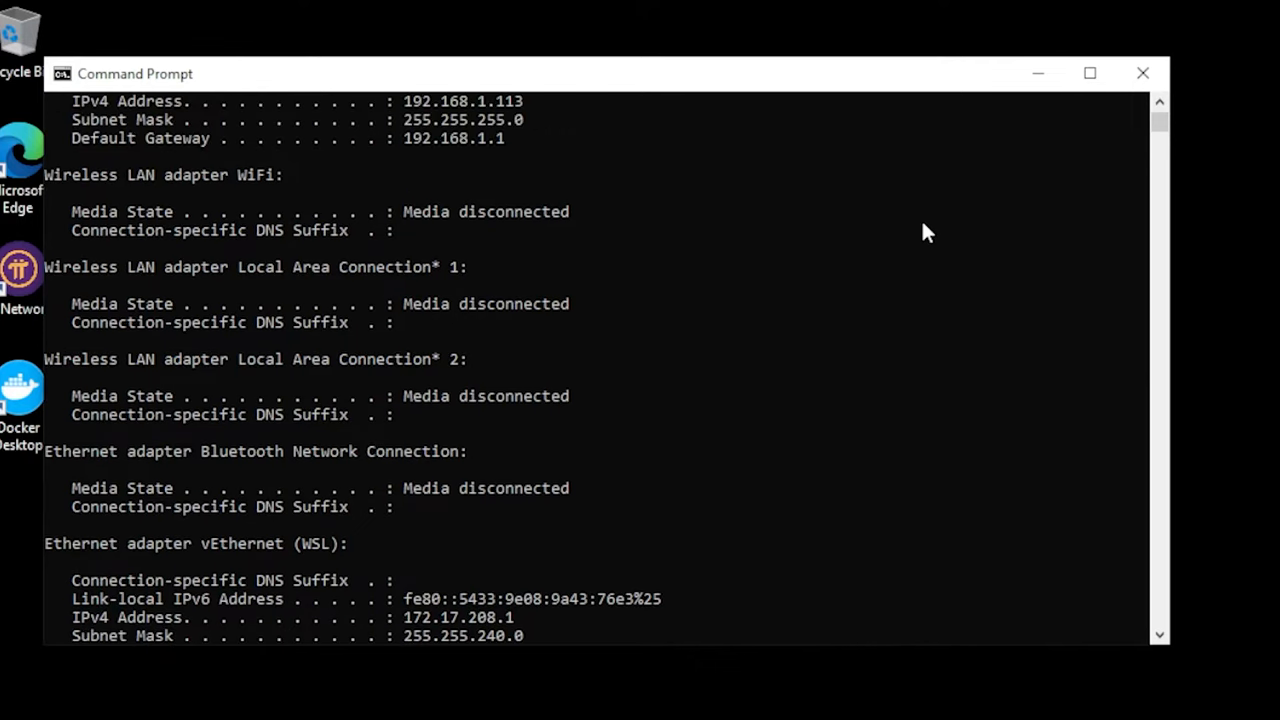
mouse_move(347, 443)
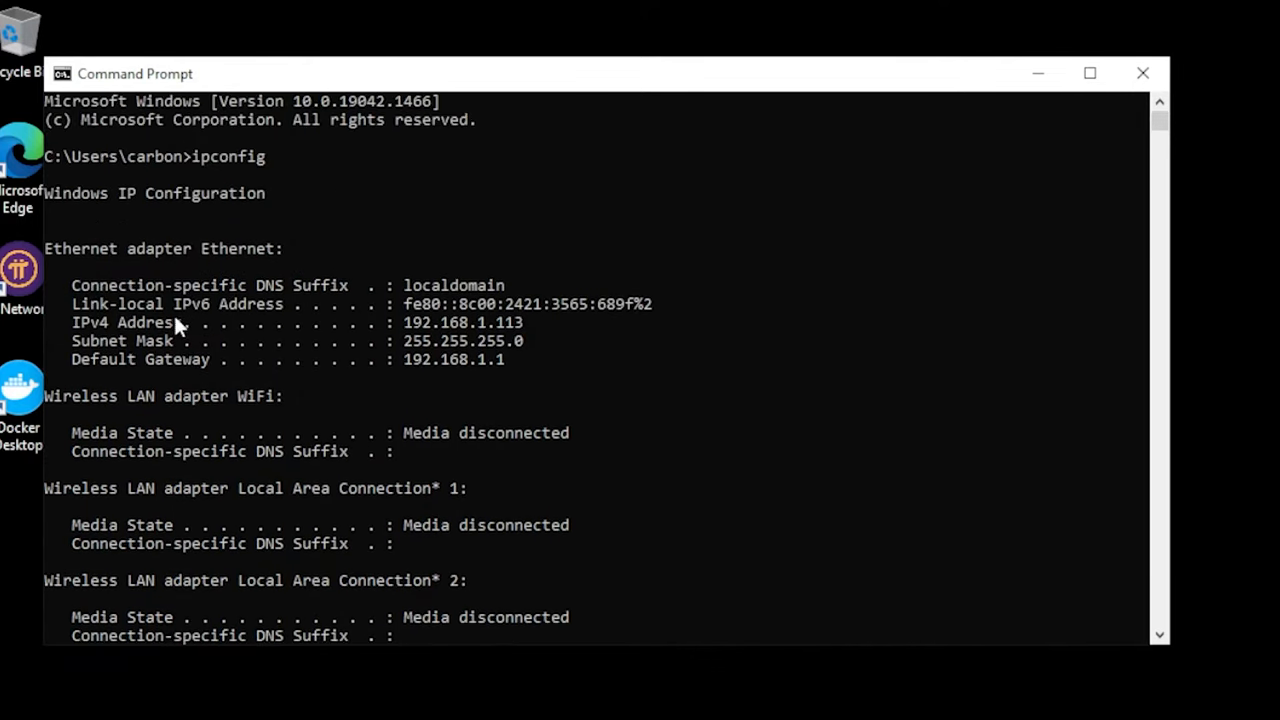
mouse_move(185, 287)
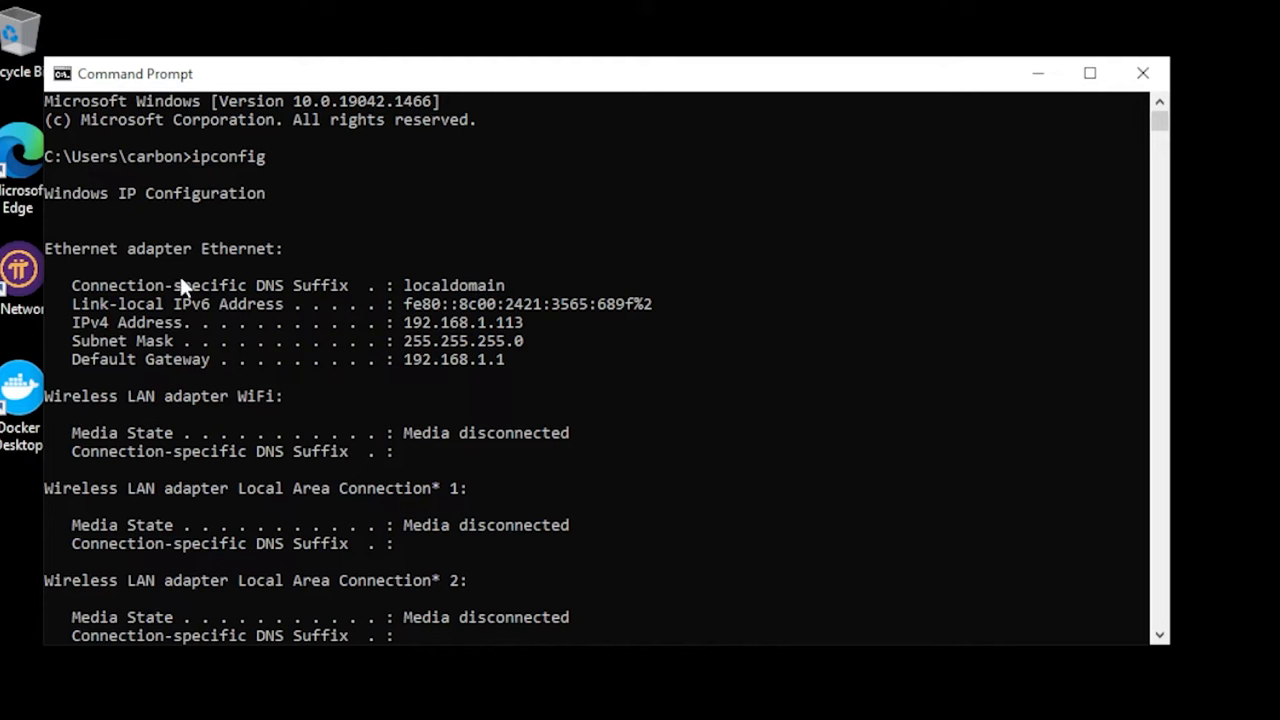
mouse_move(240, 270)
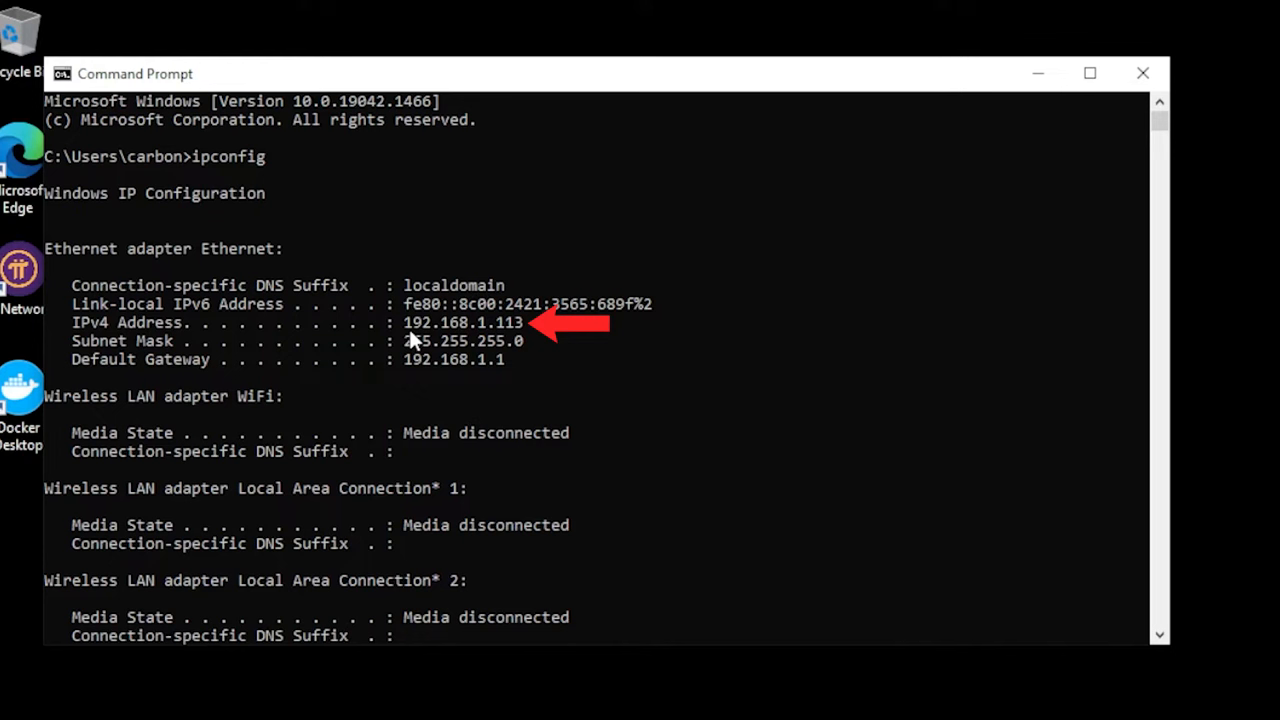
mouse_move(485, 335)
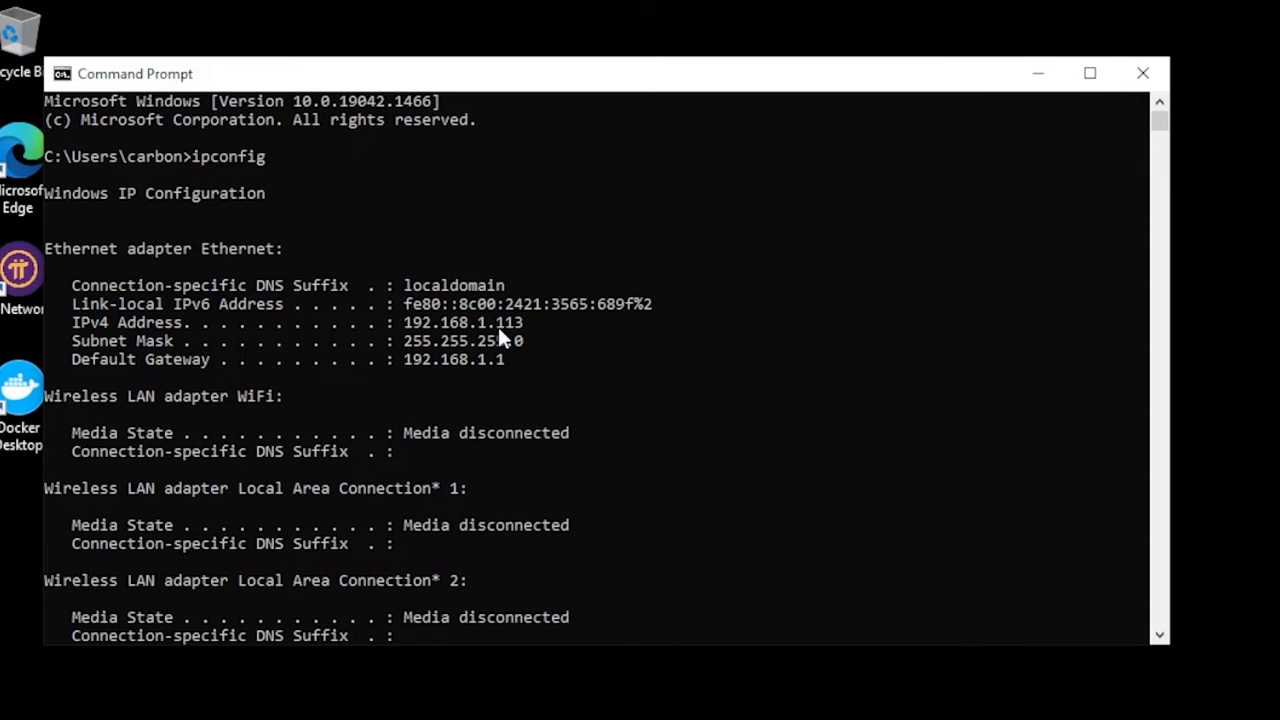
mouse_move(513, 350)
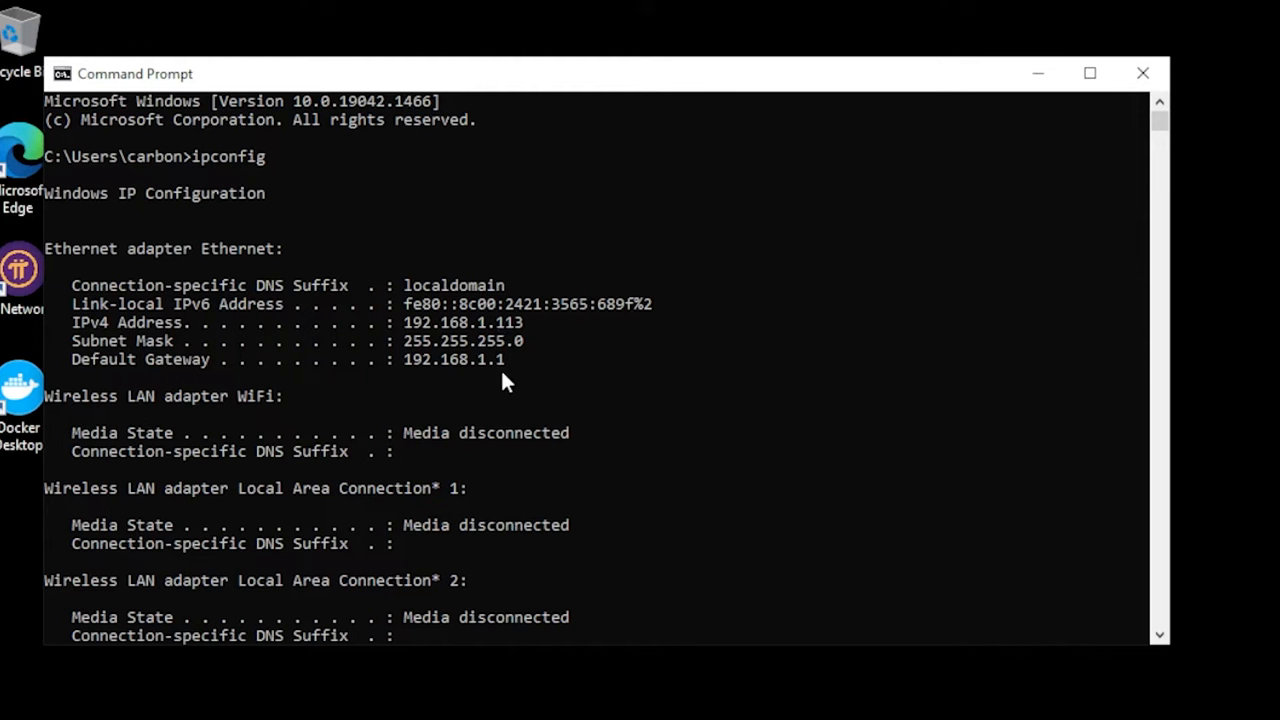
mouse_move(165, 337)
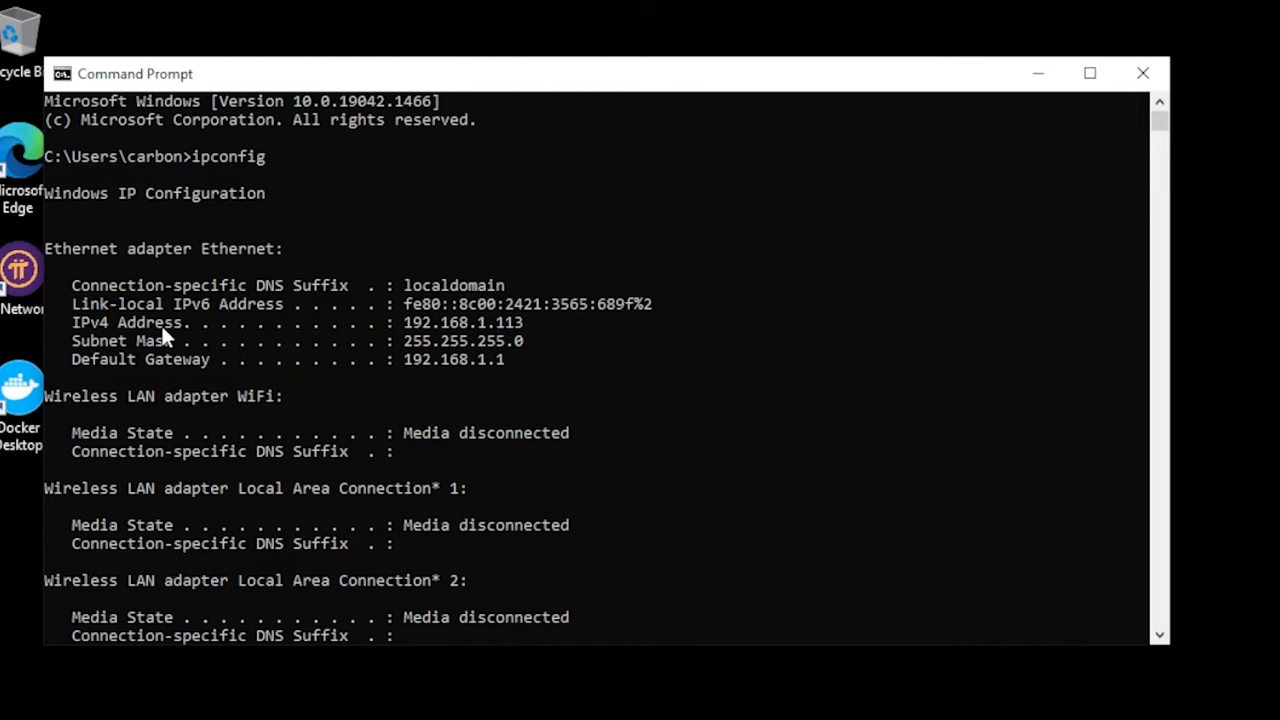
mouse_move(198, 375)
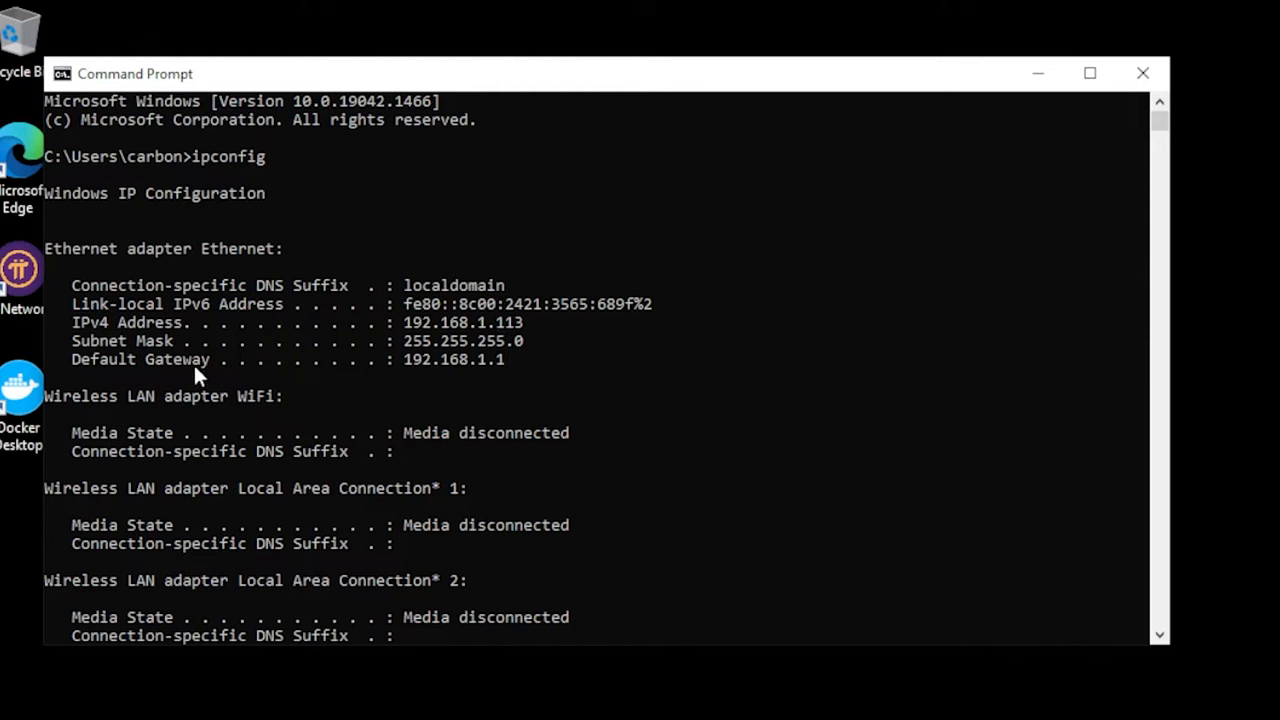
mouse_move(420, 383)
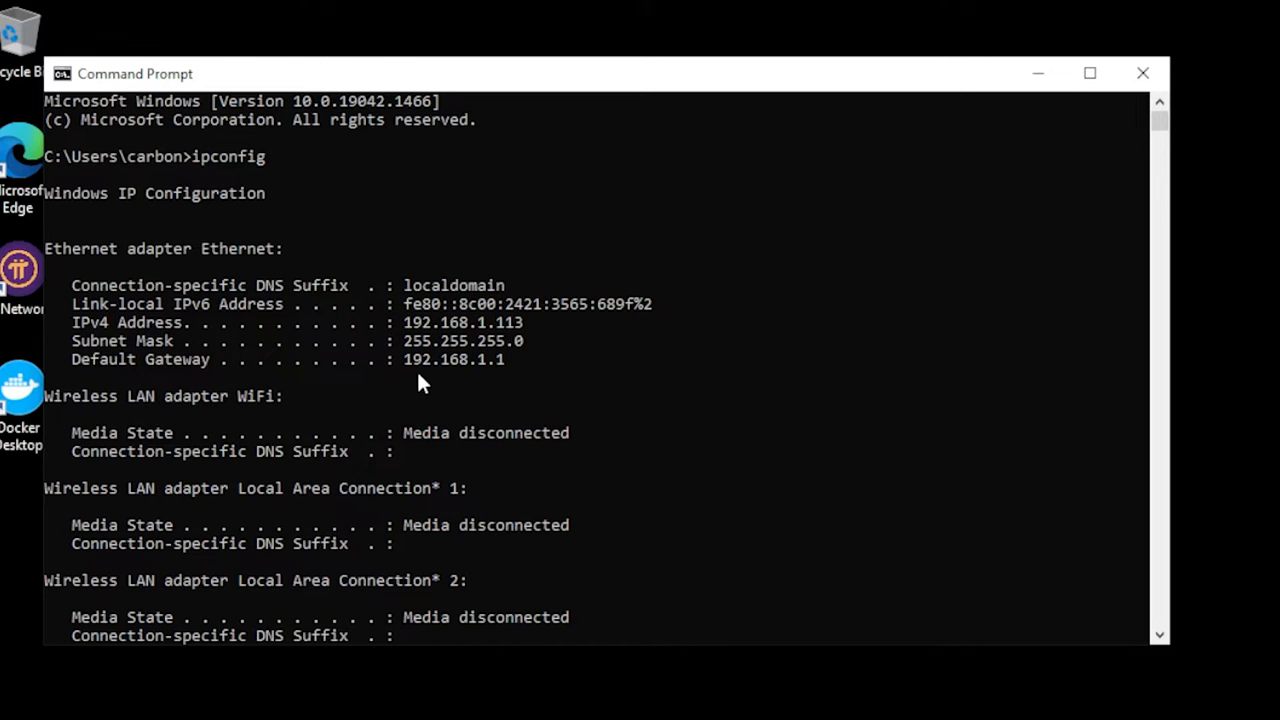
mouse_move(475, 373)
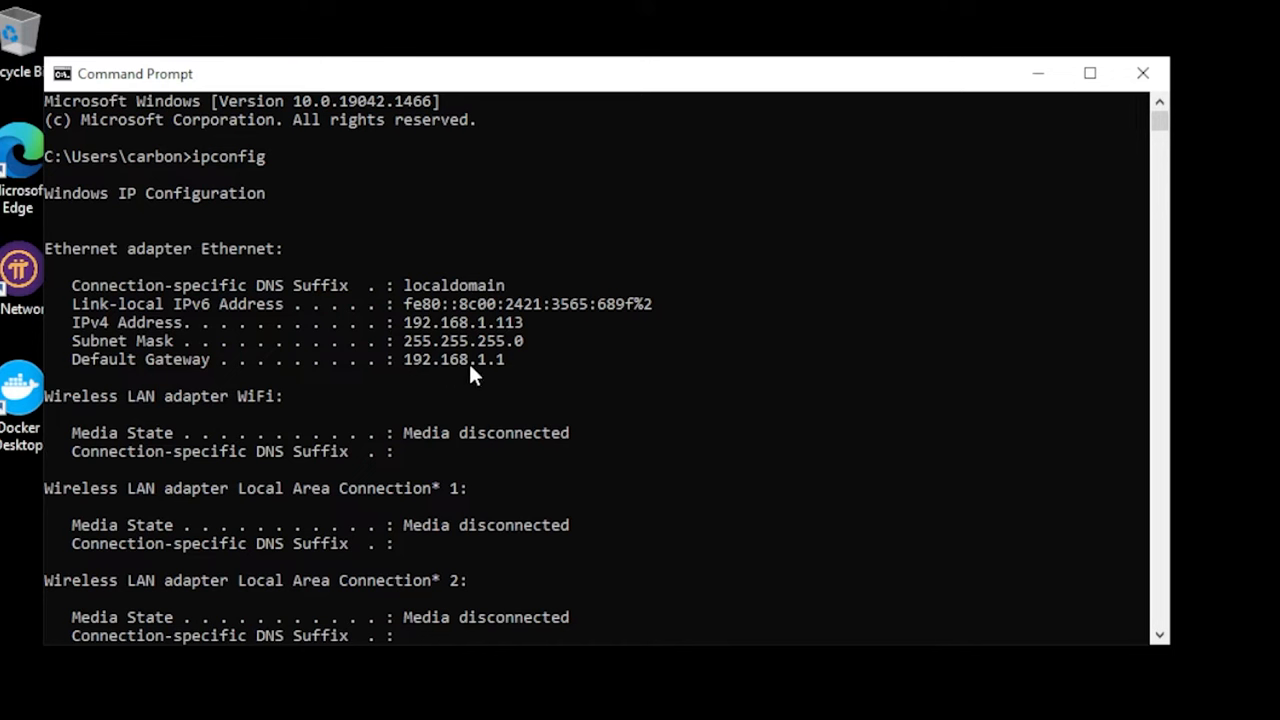
mouse_move(518, 378)
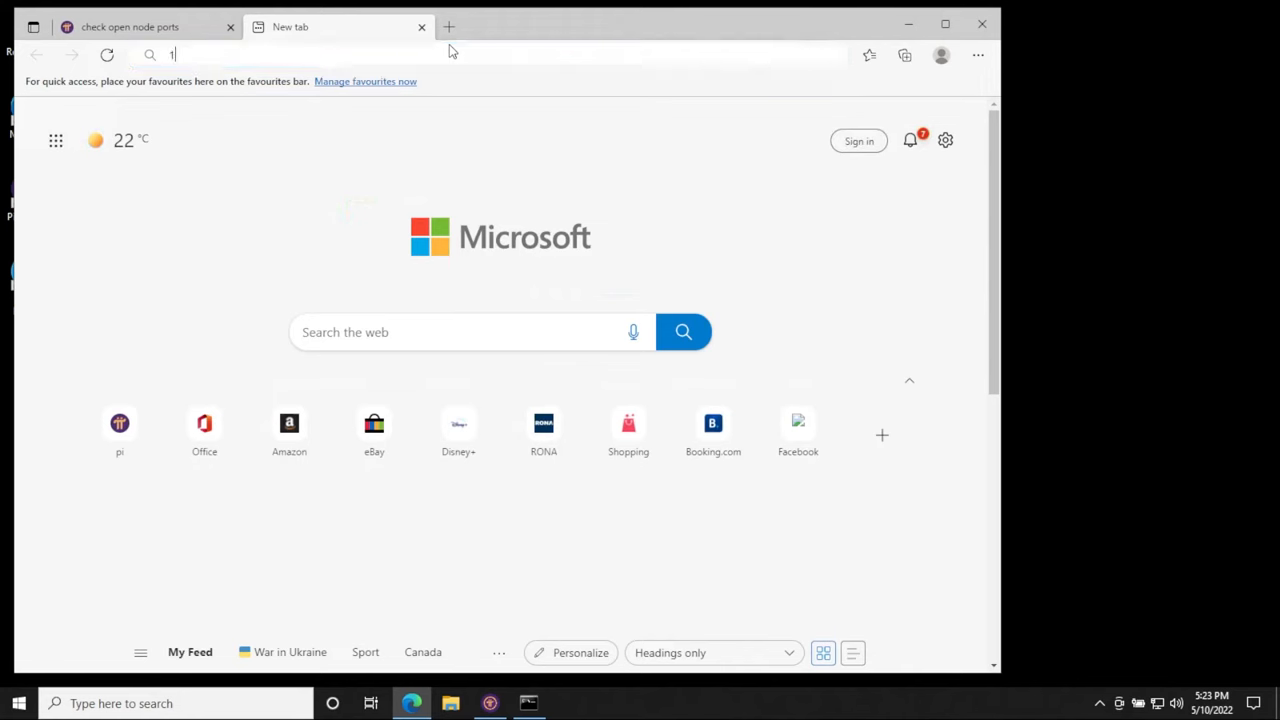
Sign in to UniFi OS at 192.168.1.1 and reach the Firewall & Security port forwarding list.
type("92.19")
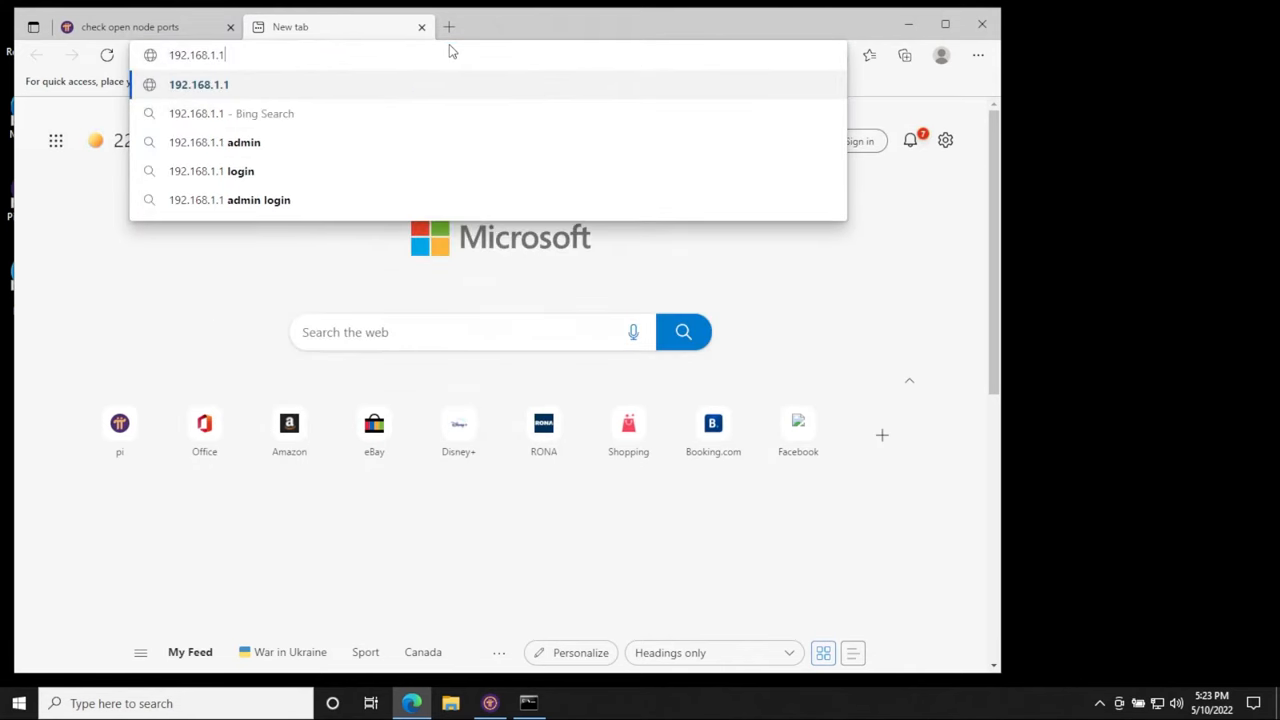
key("Enter")
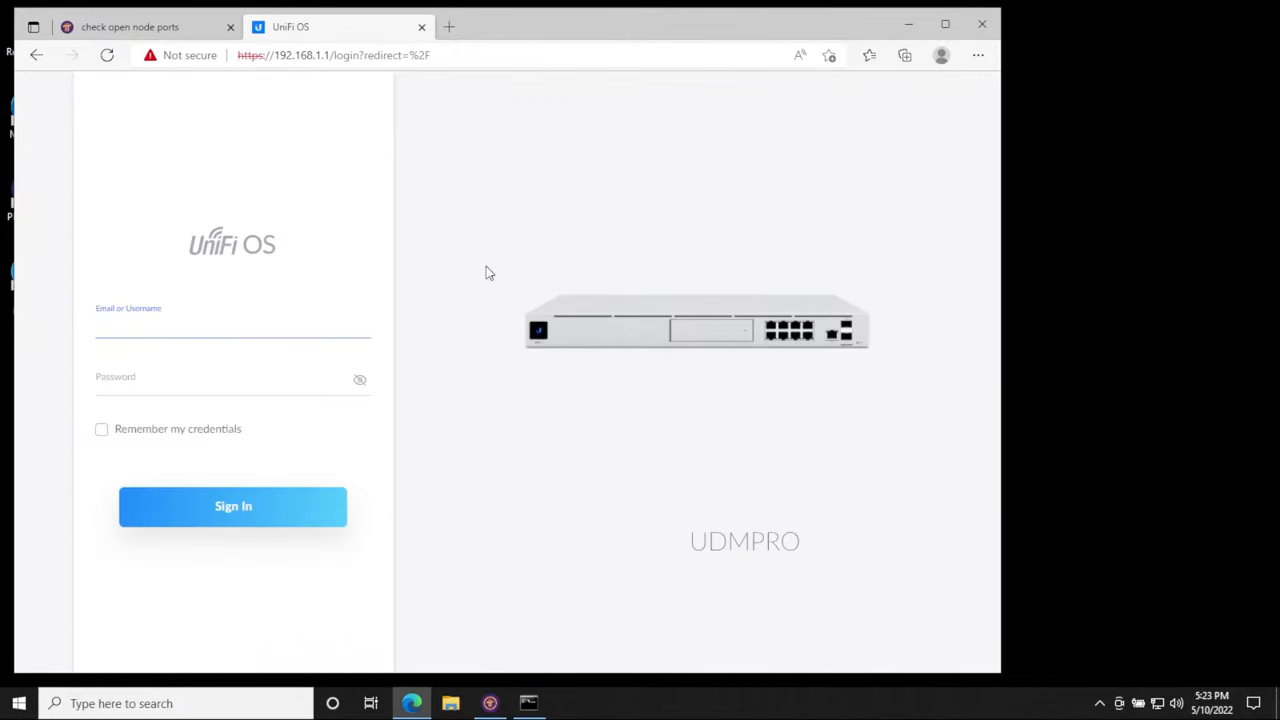
left_click(232, 325)
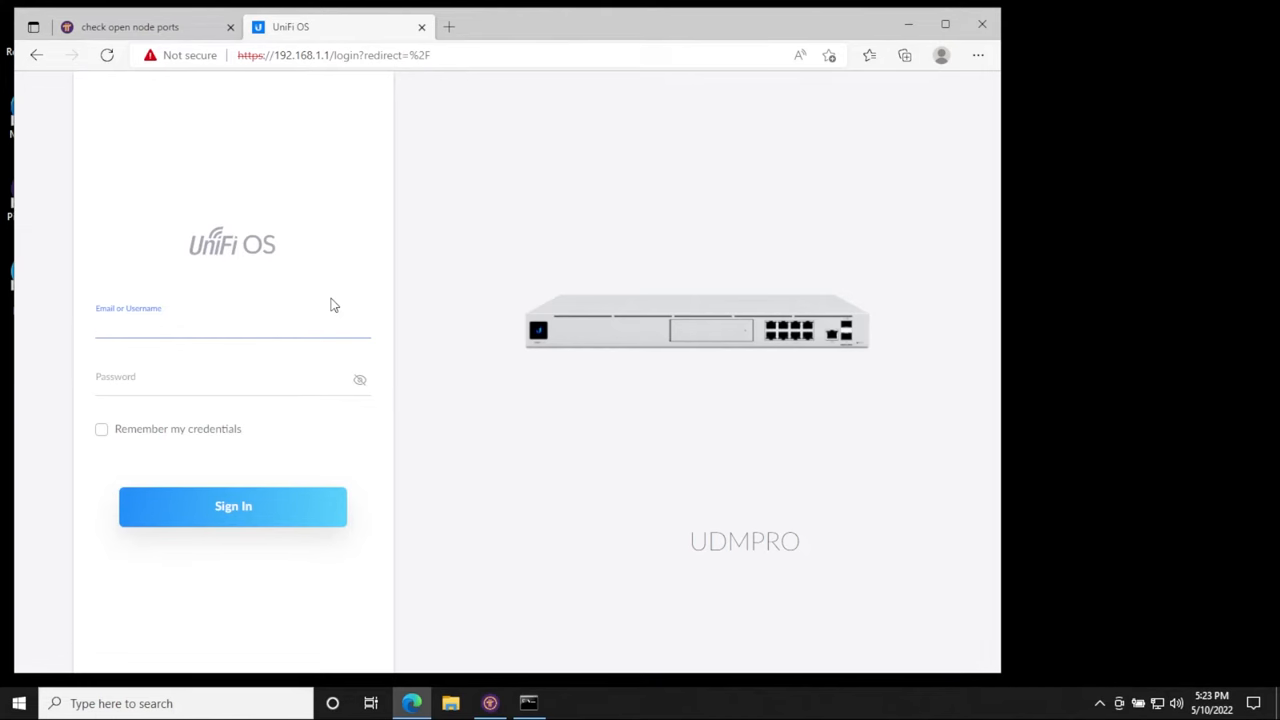
left_click(232, 506)
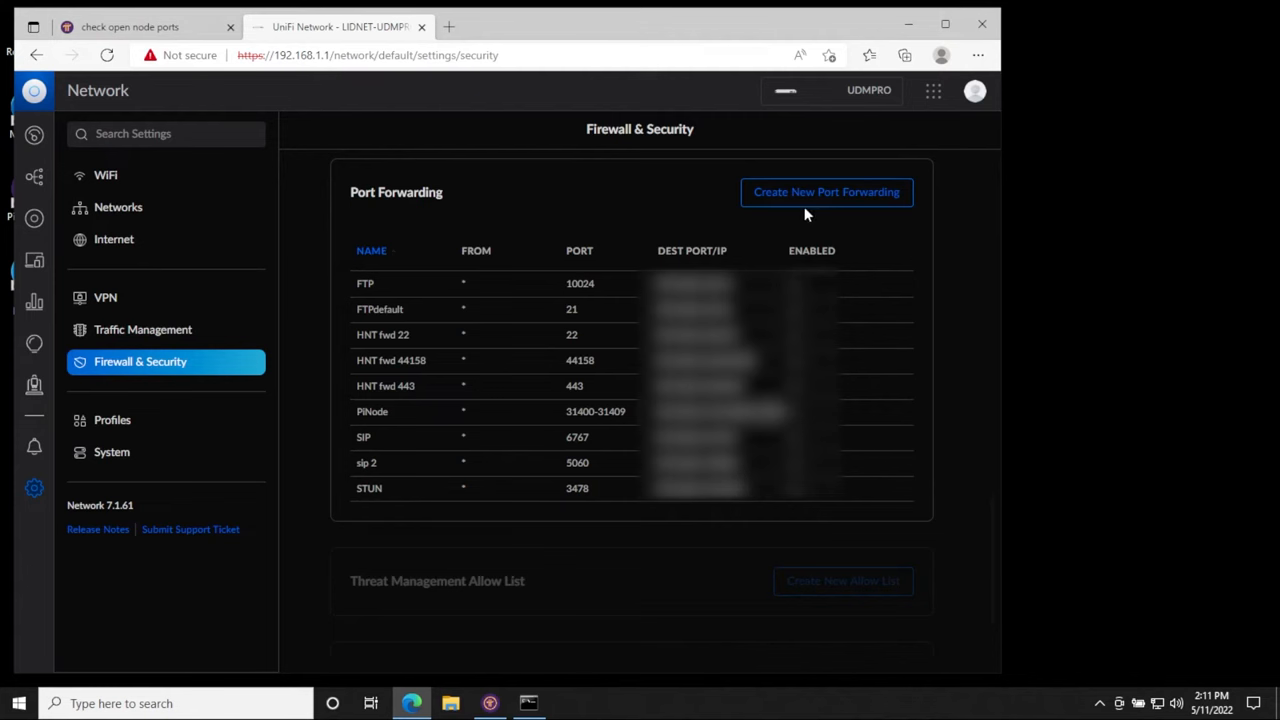
Bring up a blank form for a new port forwarding rule.
left_click(826, 192)
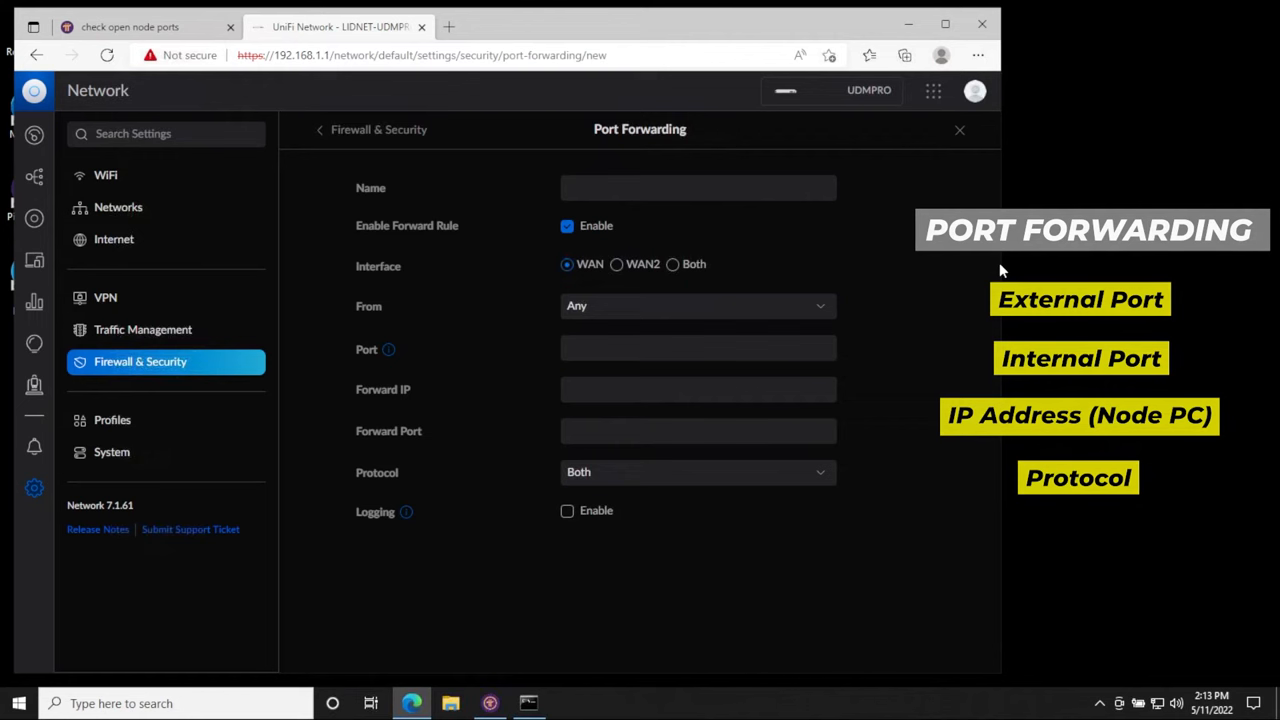
Name the rule PiNodePortForwarding, leaving WAN and From: Any unchanged.
left_click(698, 188)
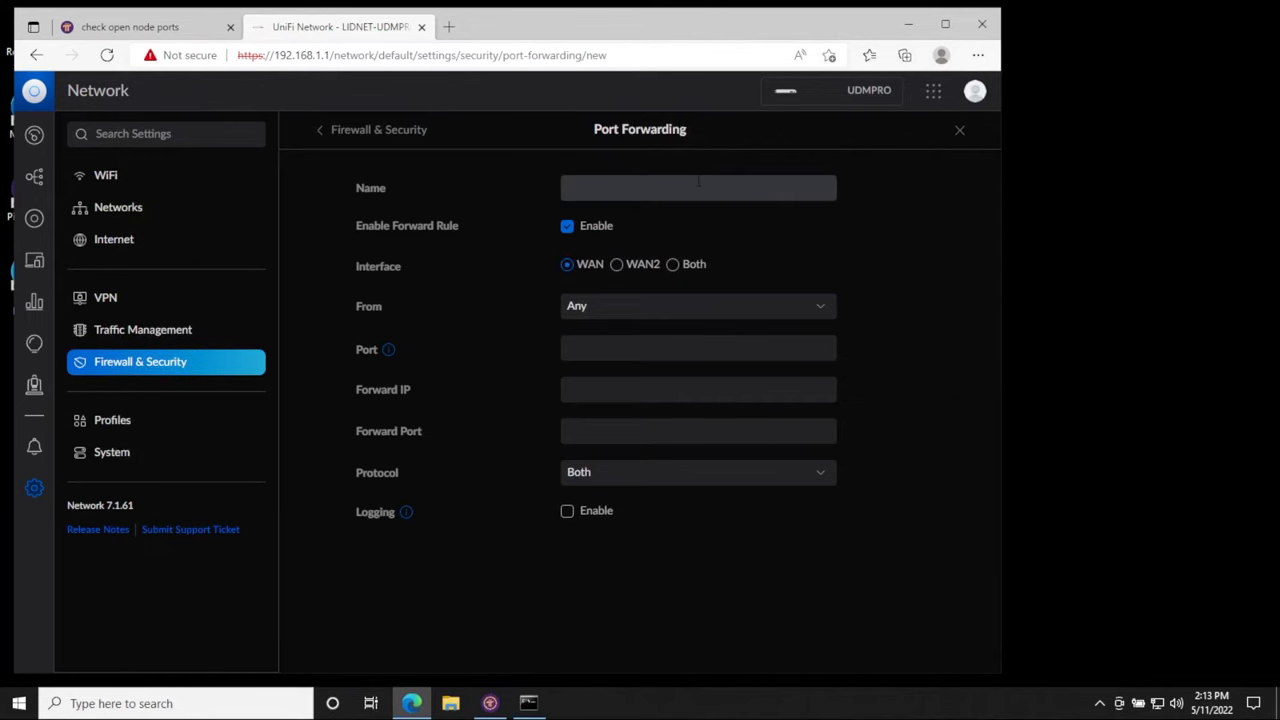
left_click(698, 188)
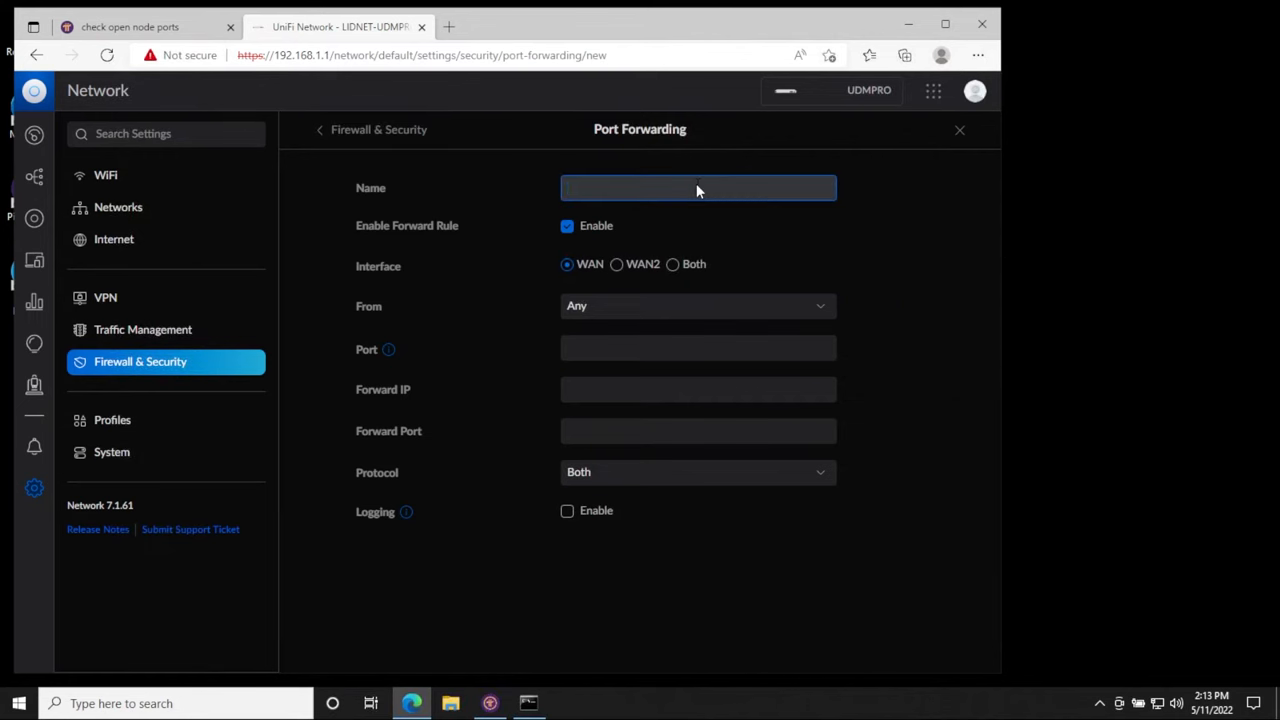
type("PiNodePortForwarding")
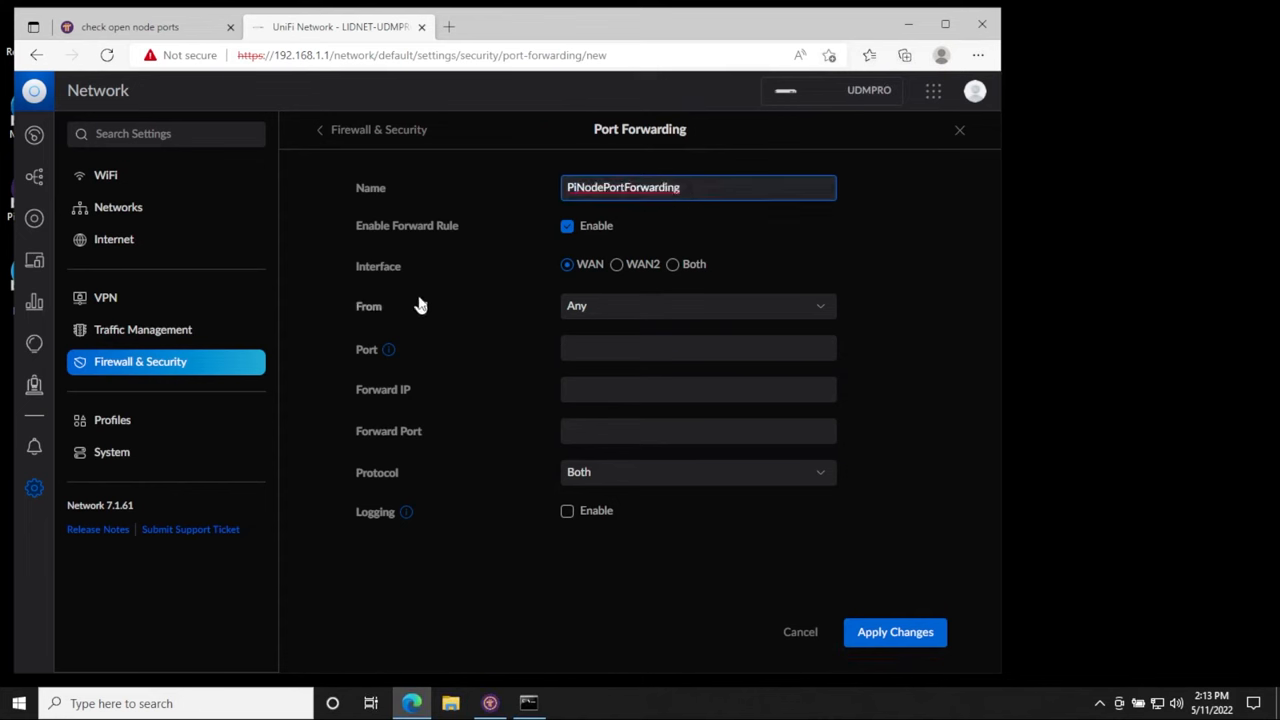
mouse_move(577, 284)
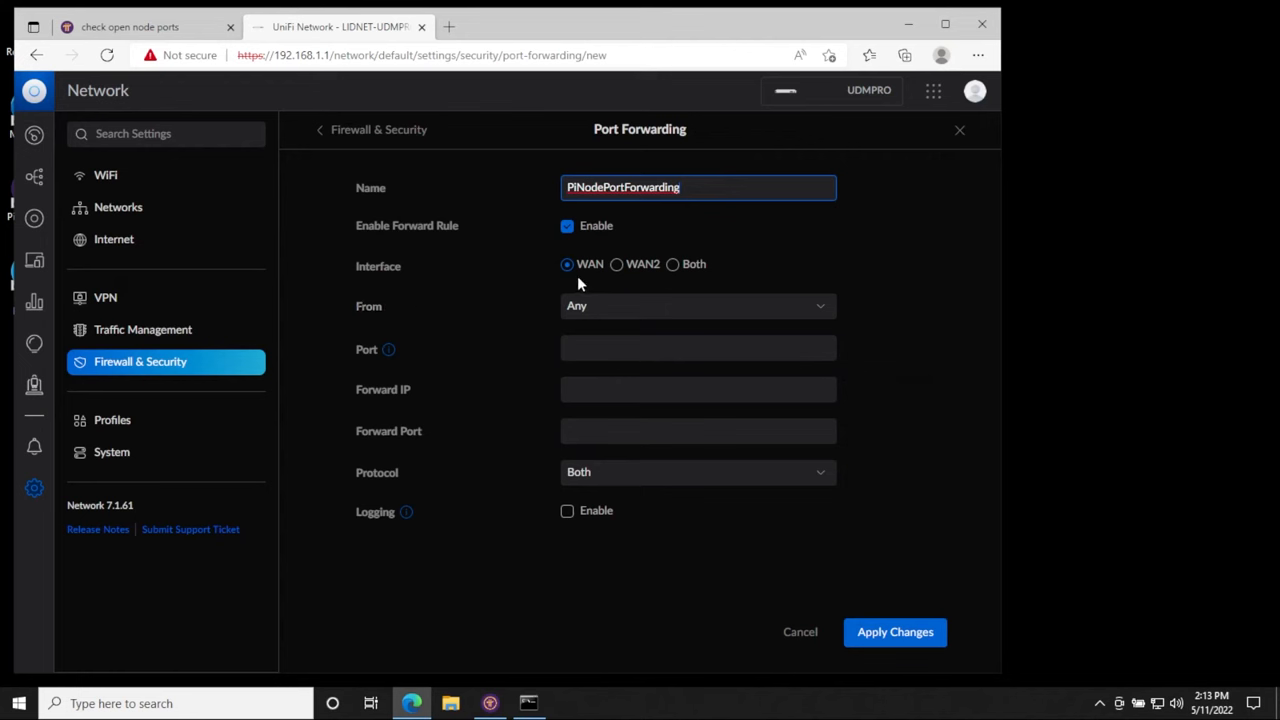
mouse_move(563, 310)
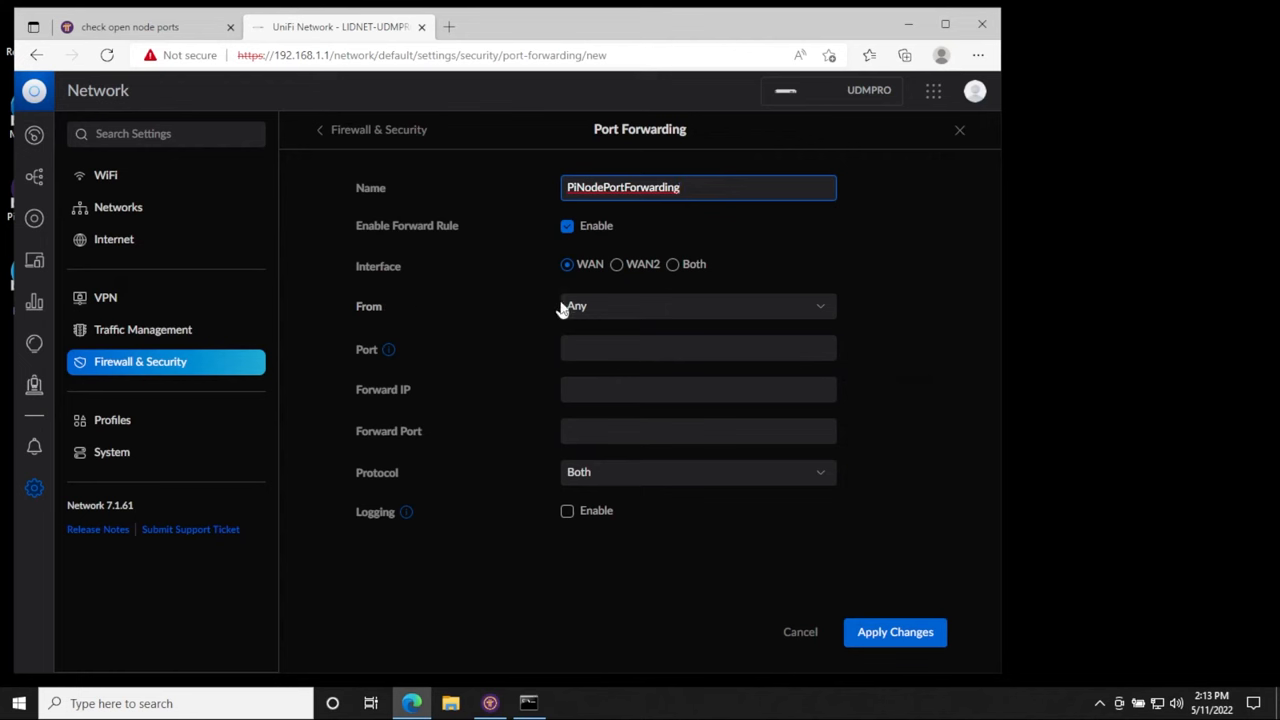
mouse_move(617, 320)
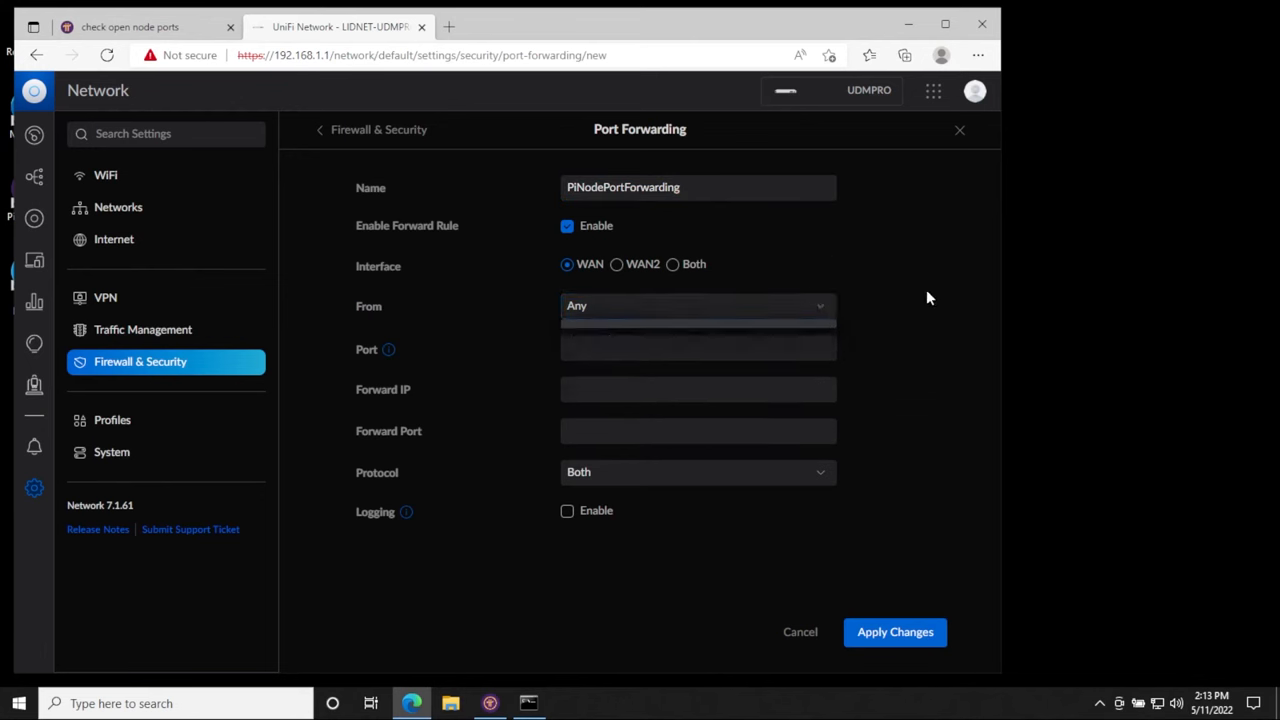
left_click(698, 348)
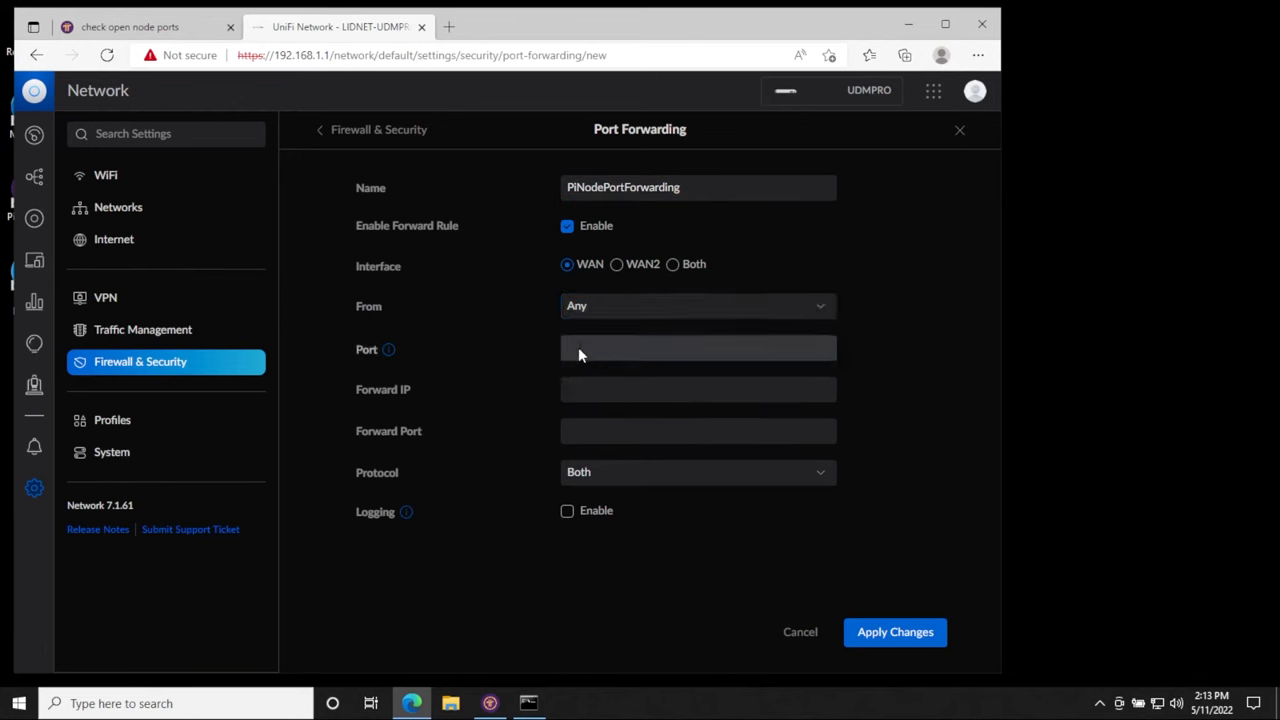
left_click(698, 348)
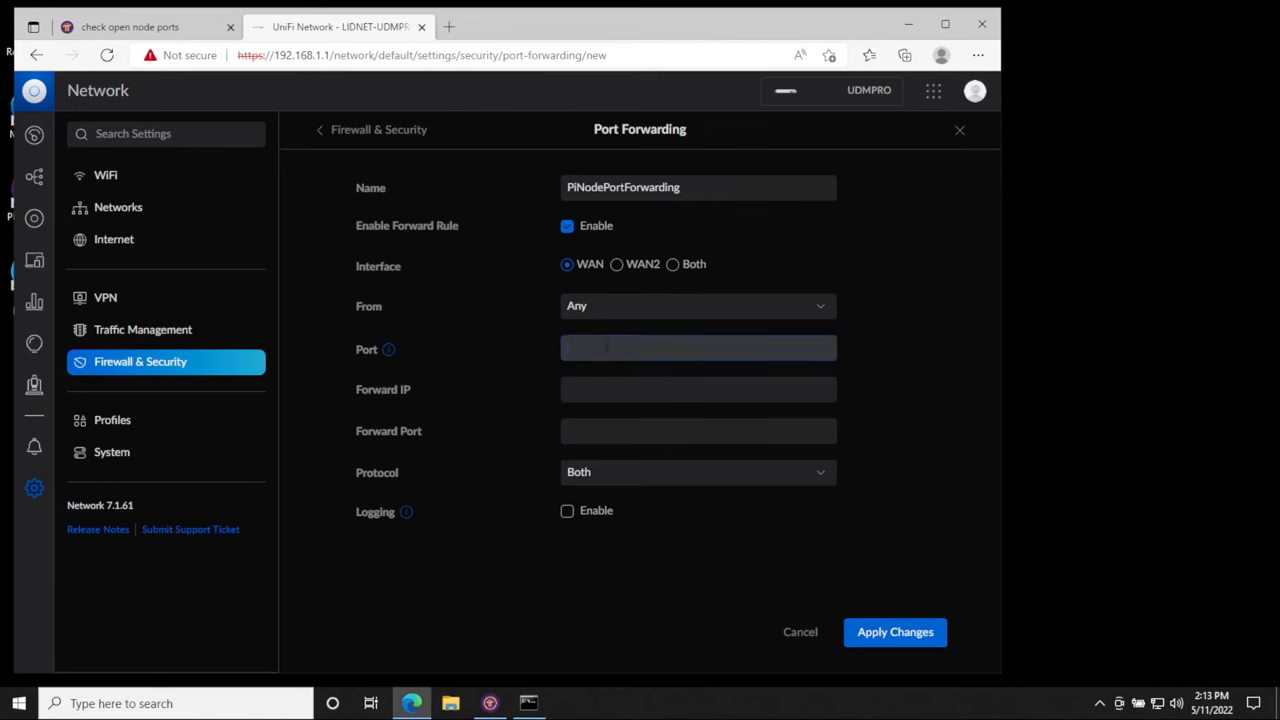
type("31400")
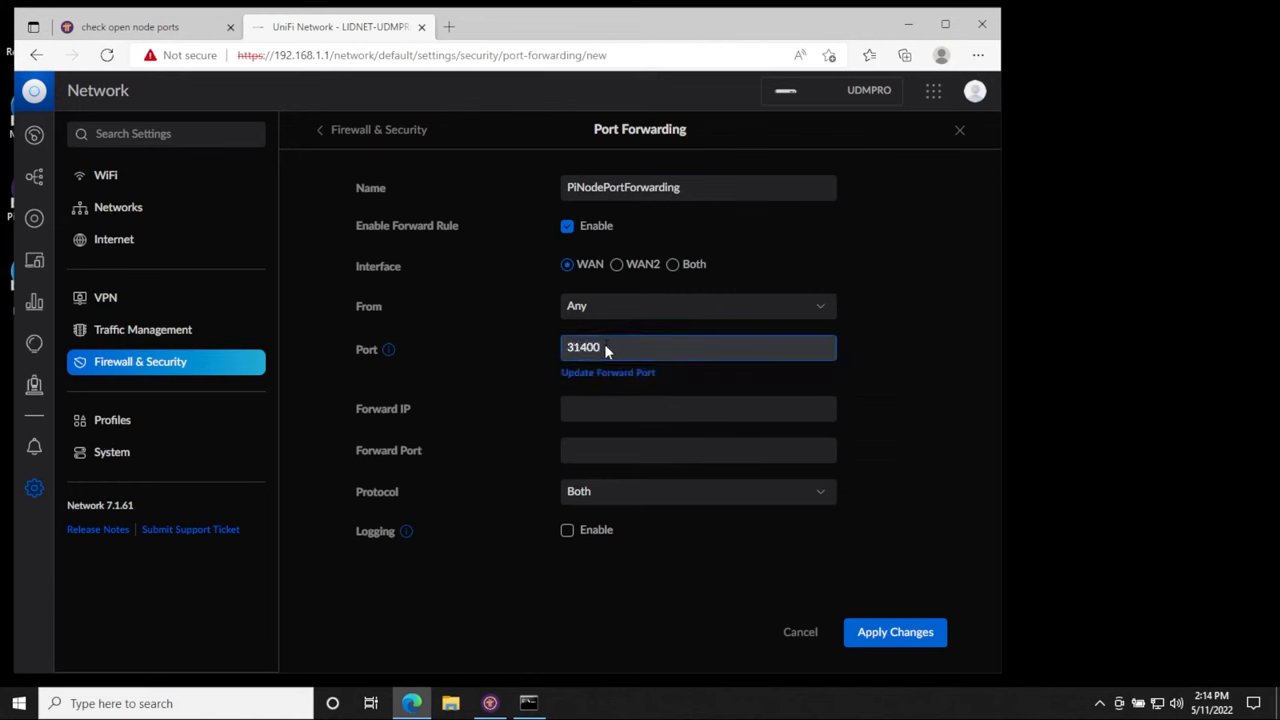
type("-")
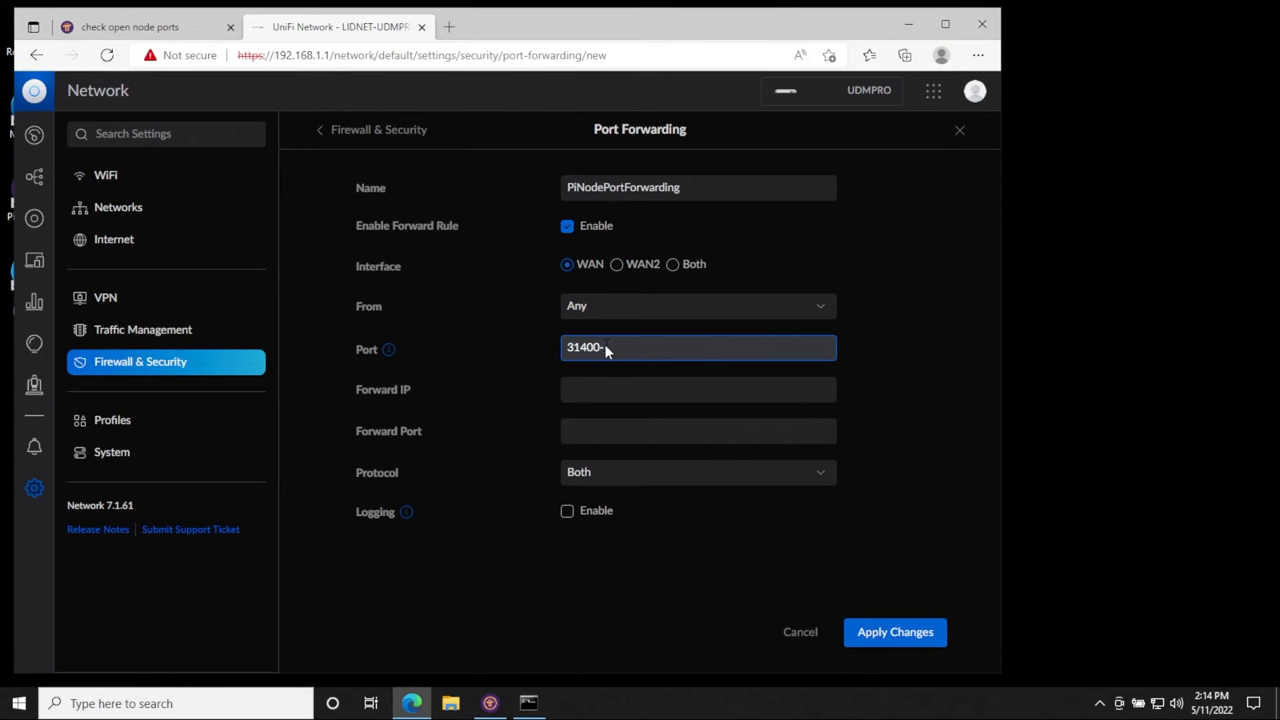
type("31409")
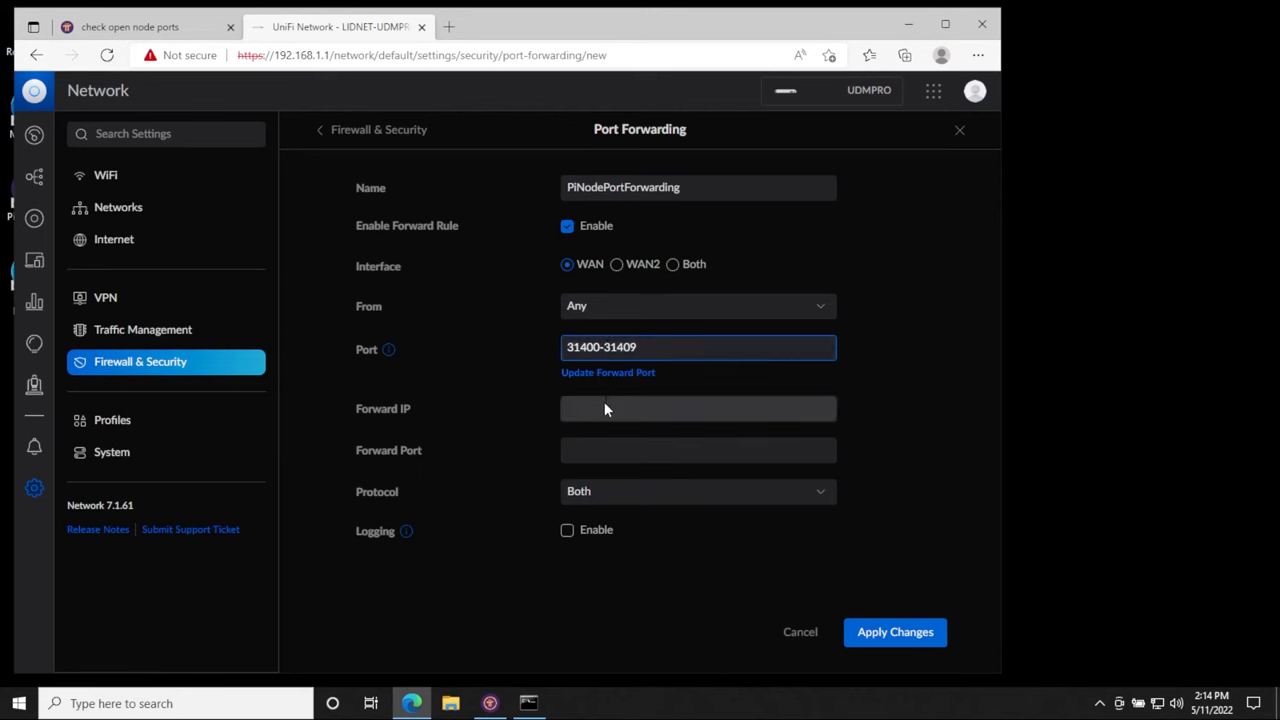
left_click(698, 408)
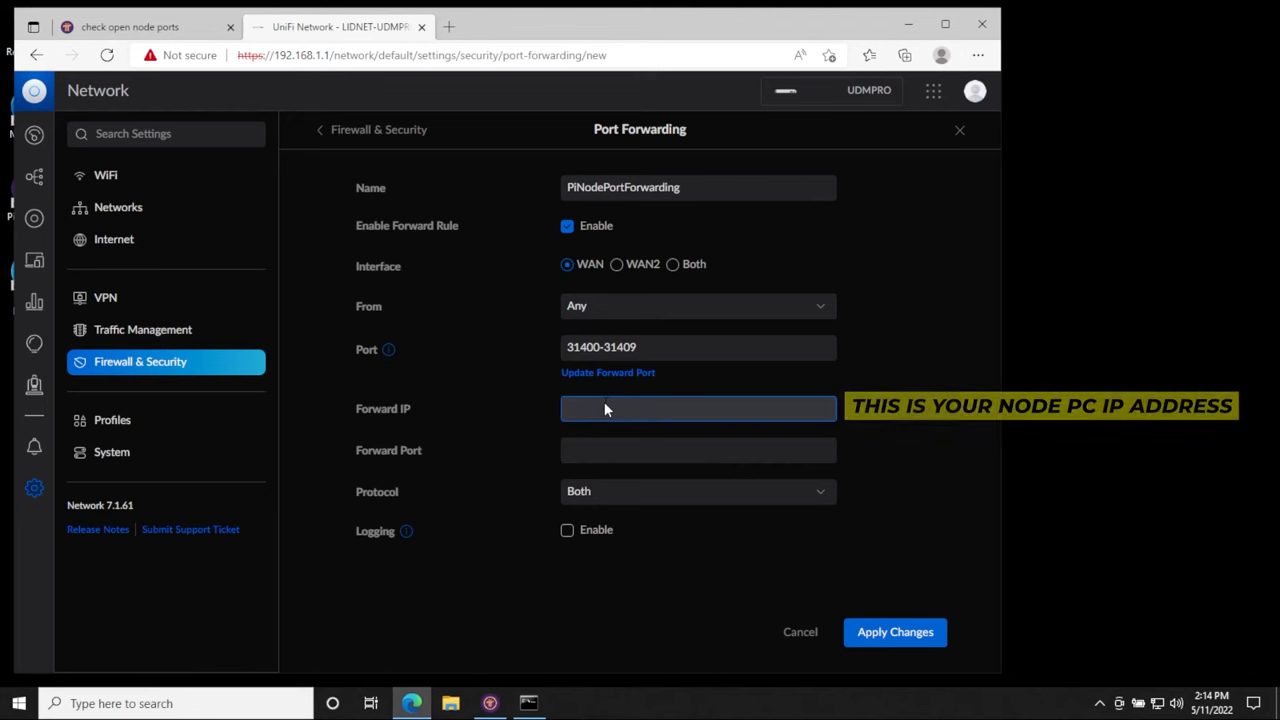
type("192.168.1.113")
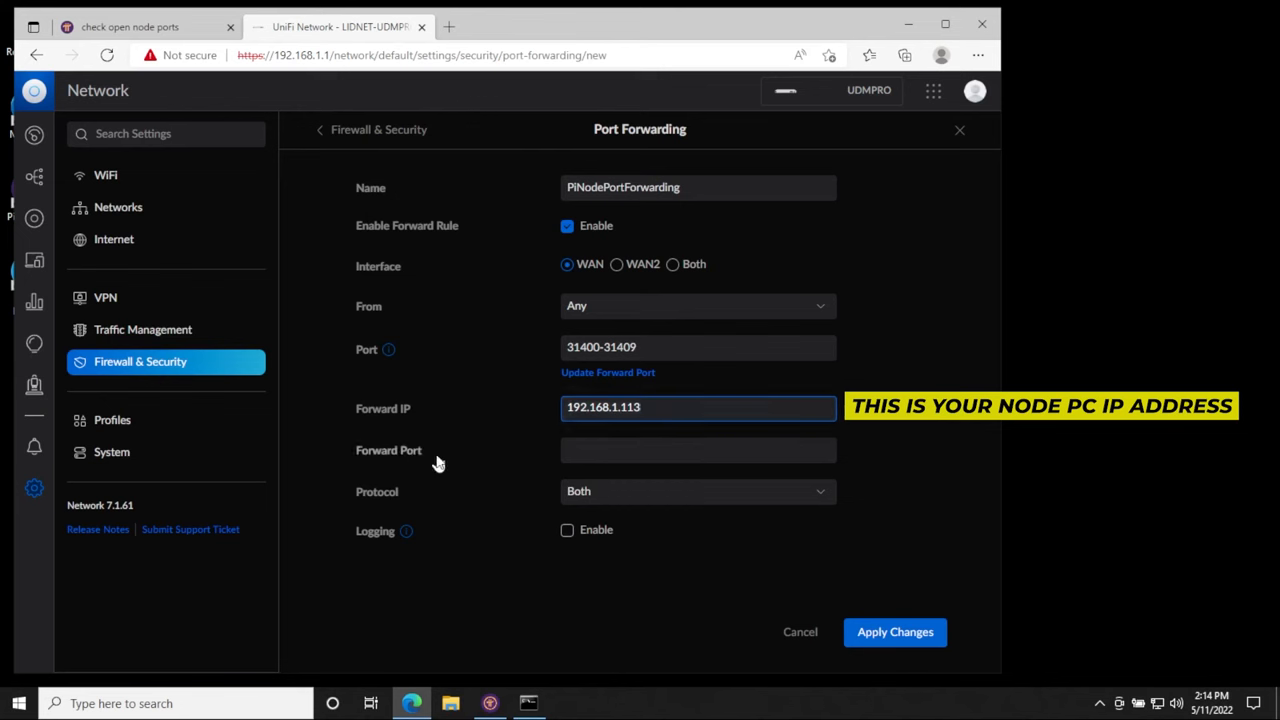
left_click(698, 347)
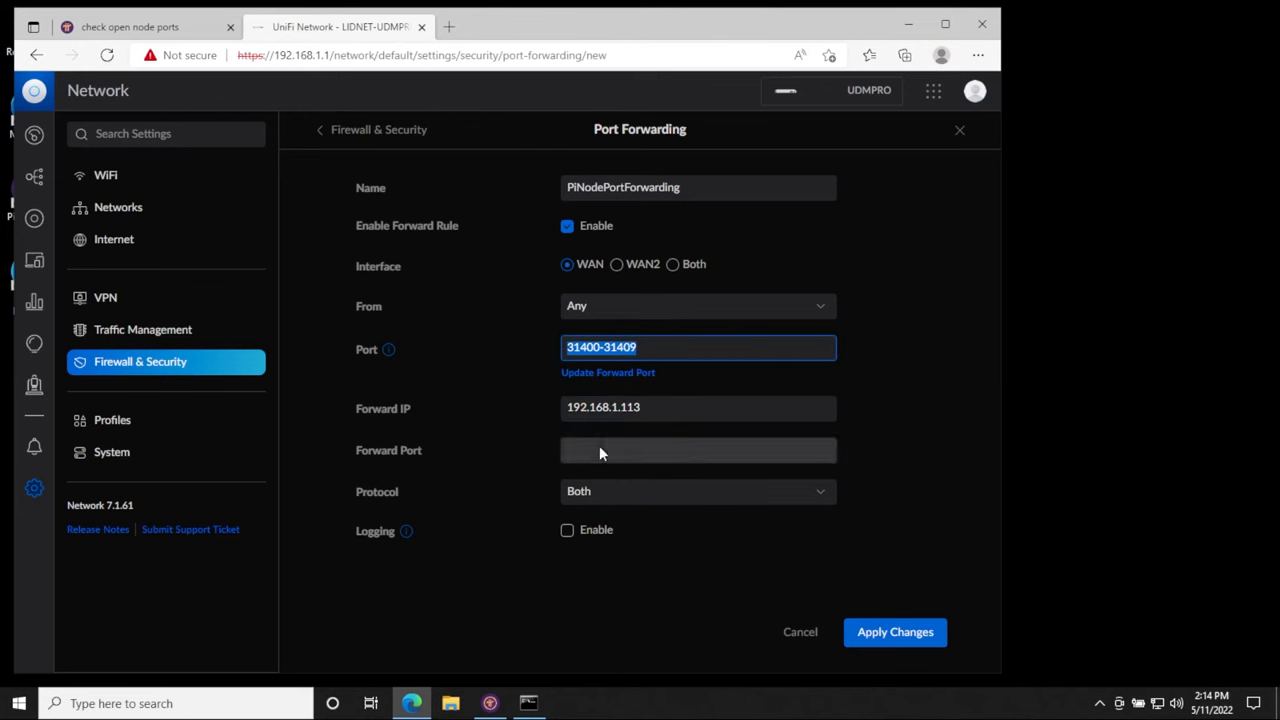
left_click(608, 372)
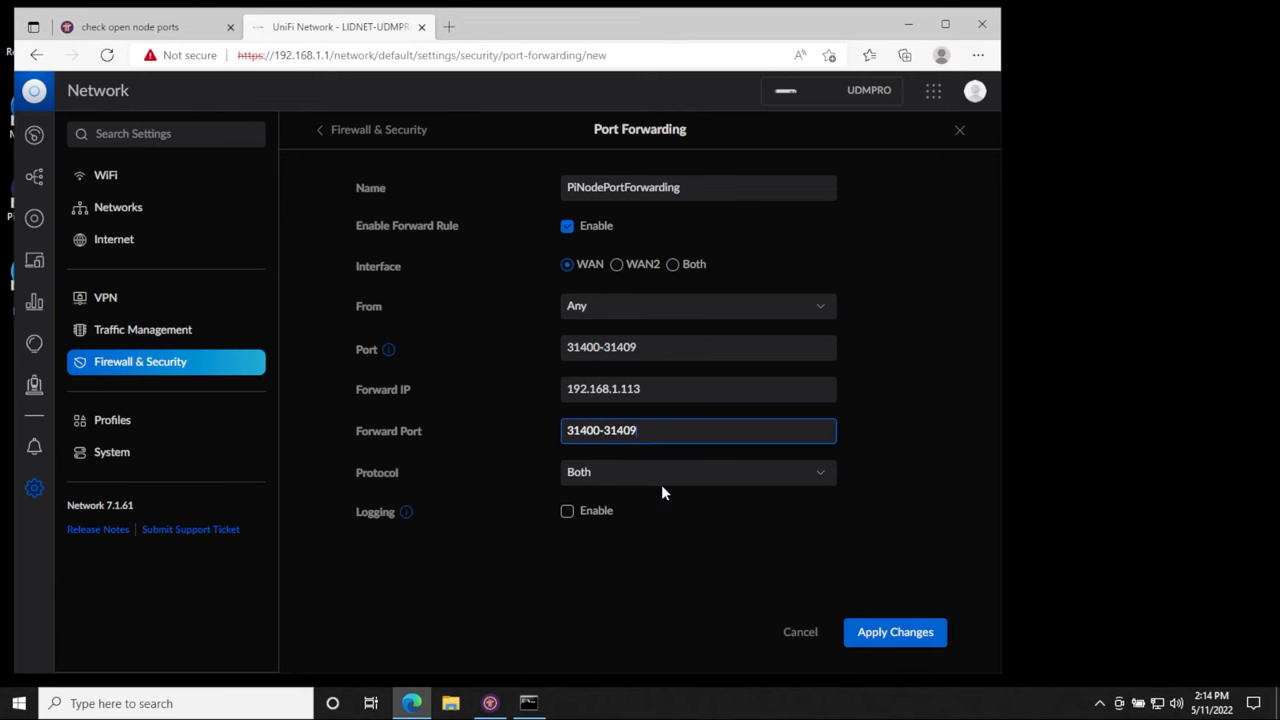
Set protocol to Both, apply the rule, and return to the port checker.
left_click(697, 471)
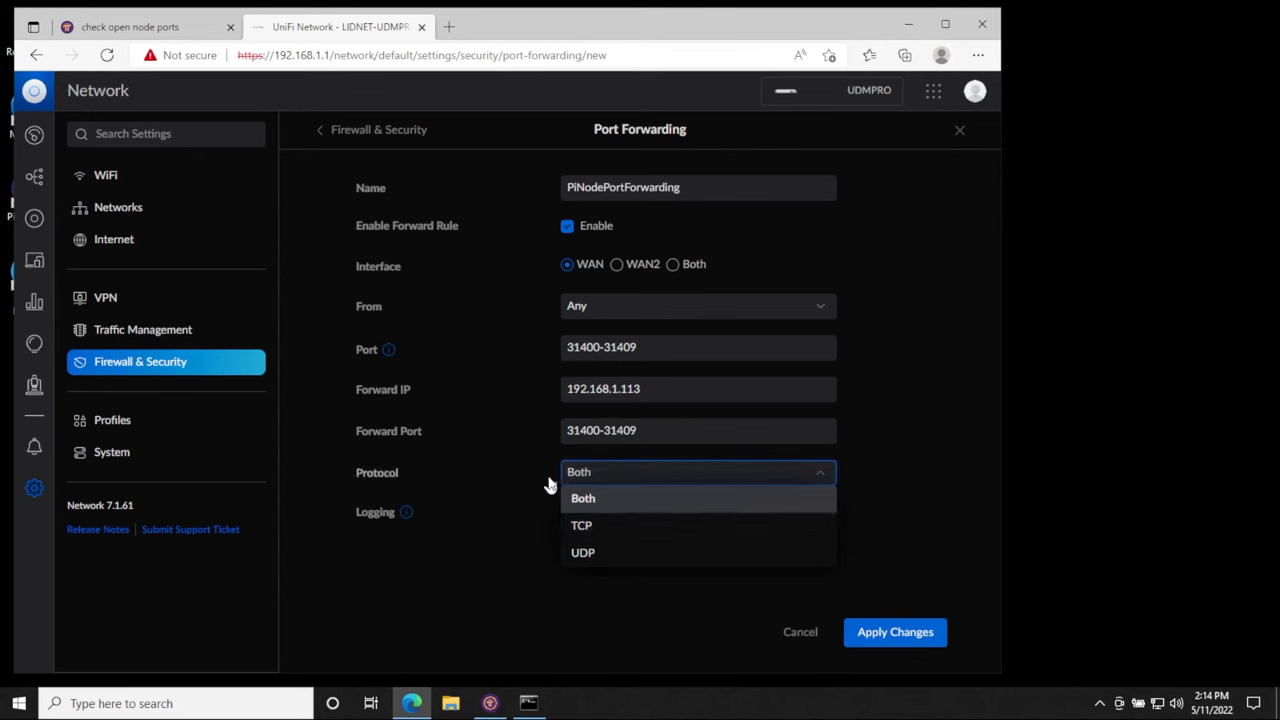
left_click(583, 498)
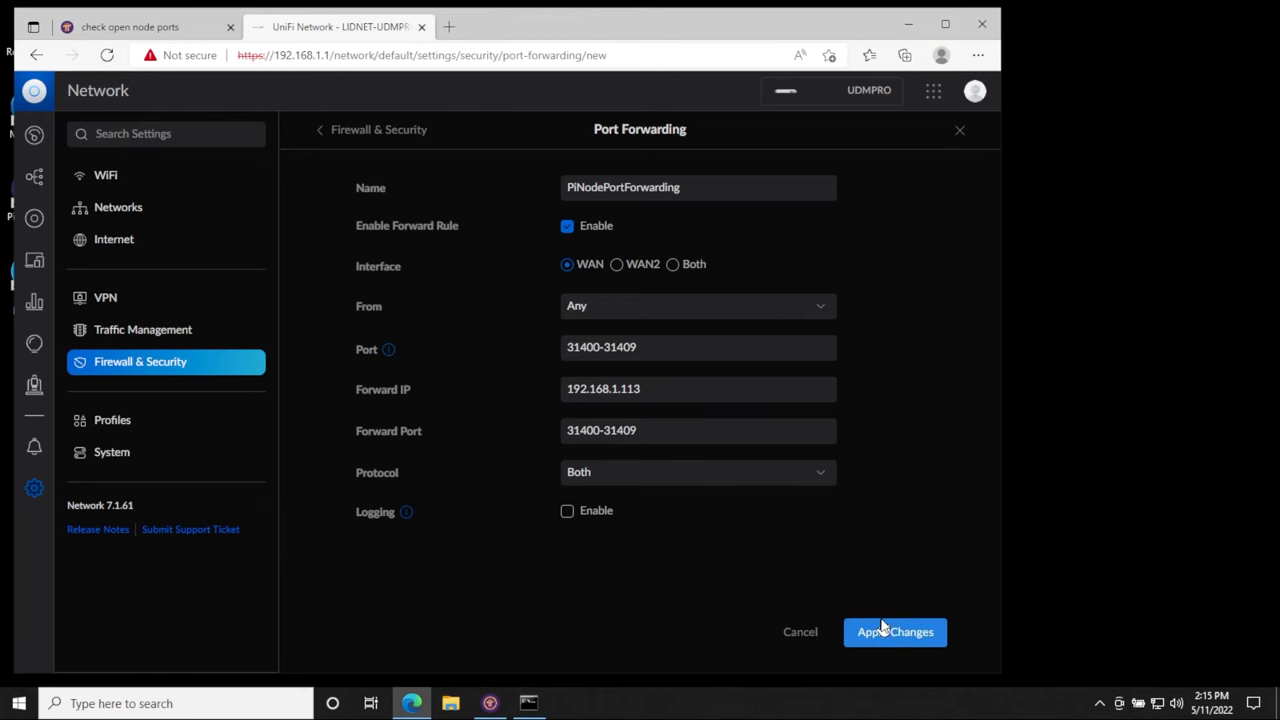
left_click(567, 225)
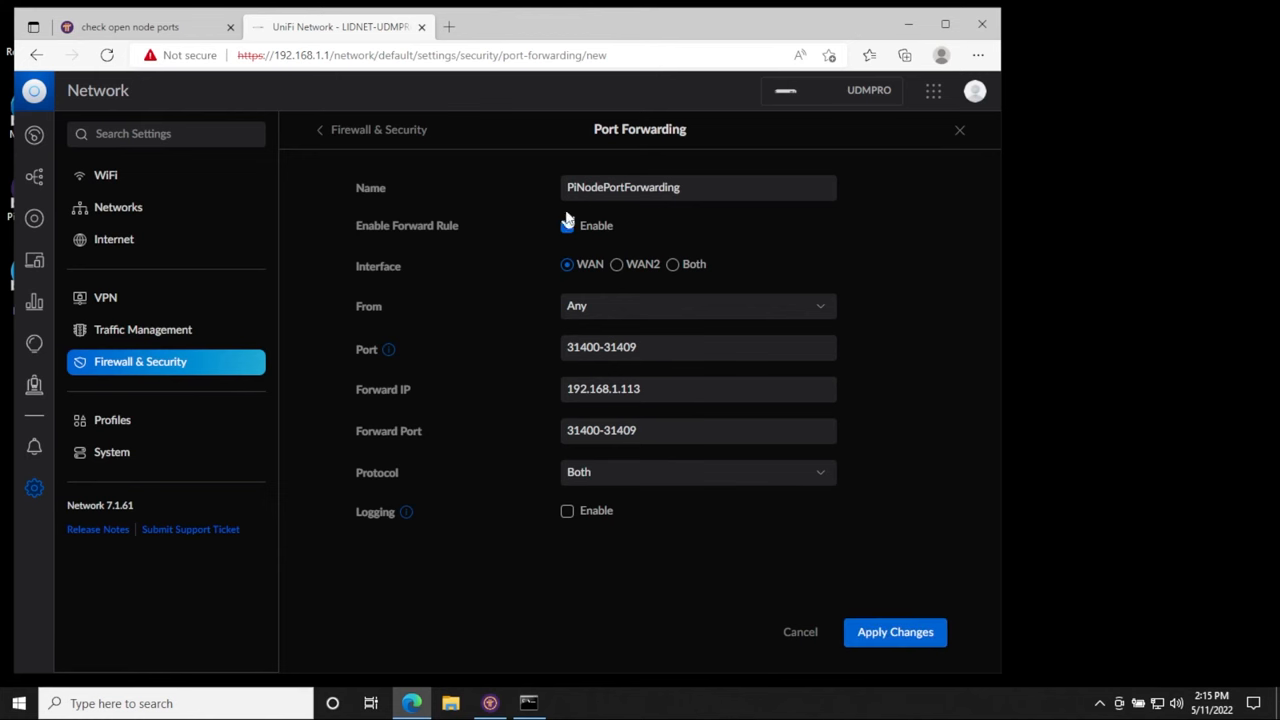
left_click(129, 27)
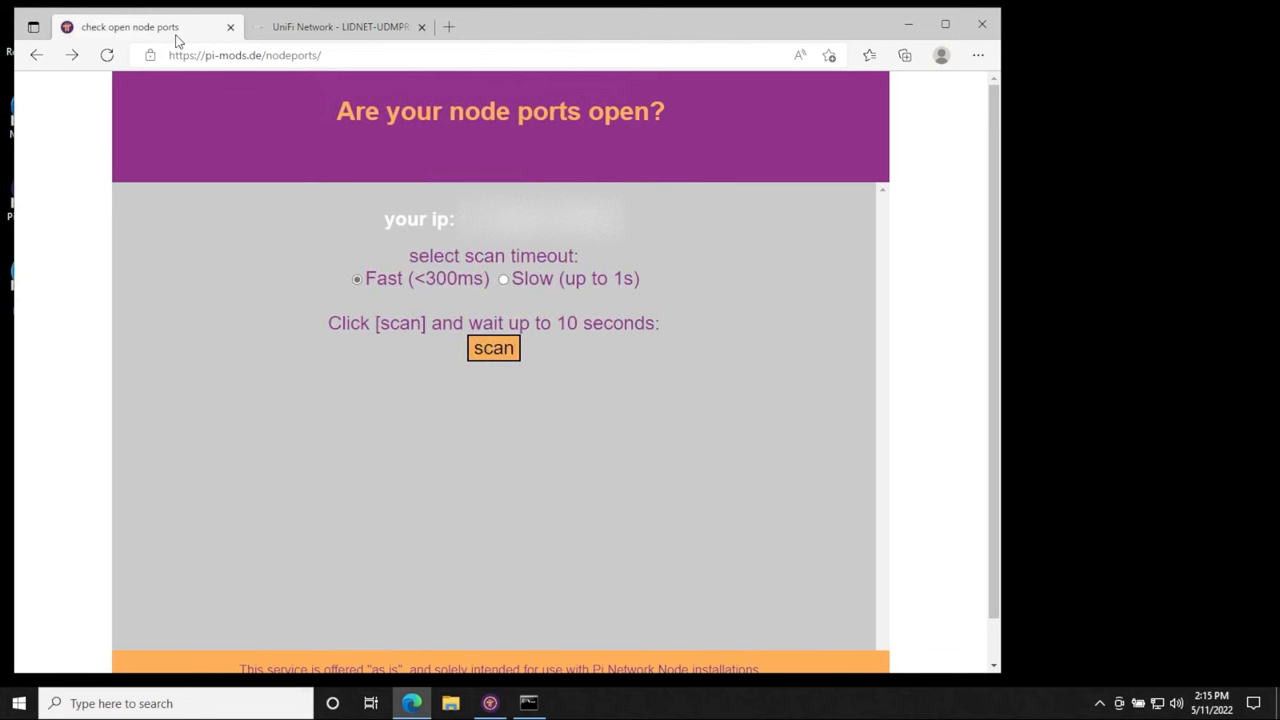
mouse_move(543, 376)
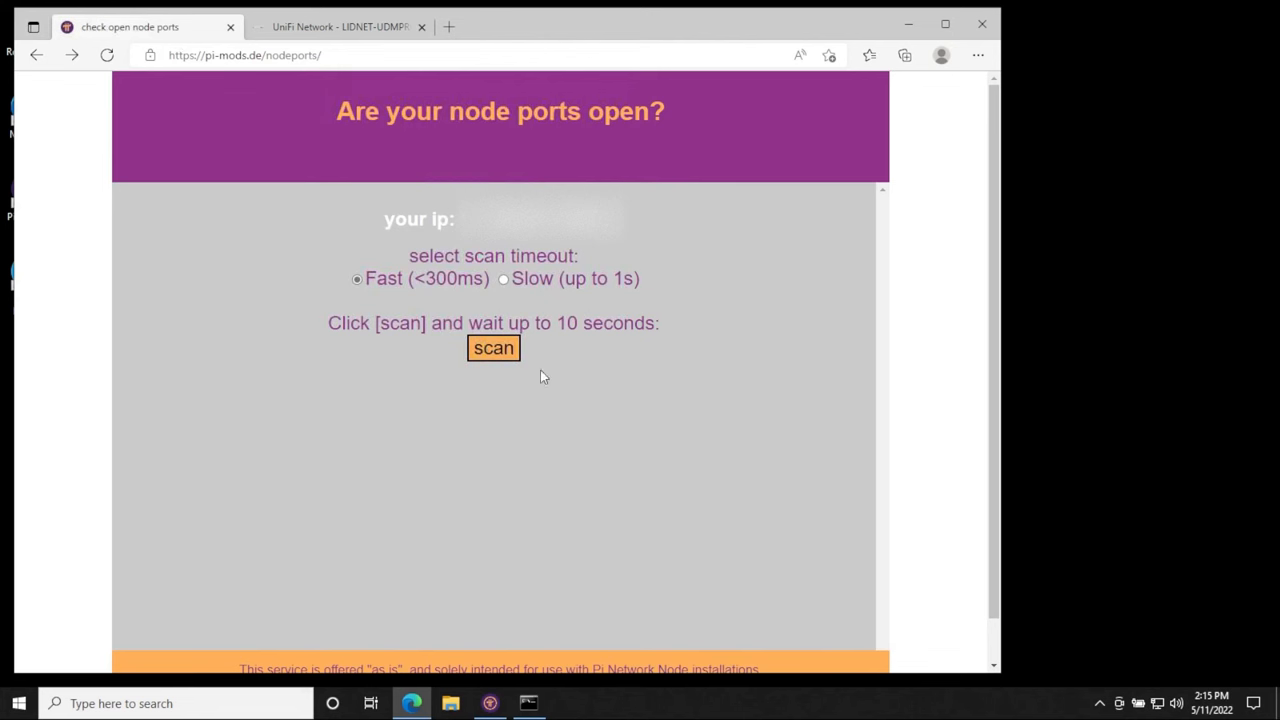
Scan the node ports again, confirming 31401–31403 open and the rest closed.
left_click(493, 348)
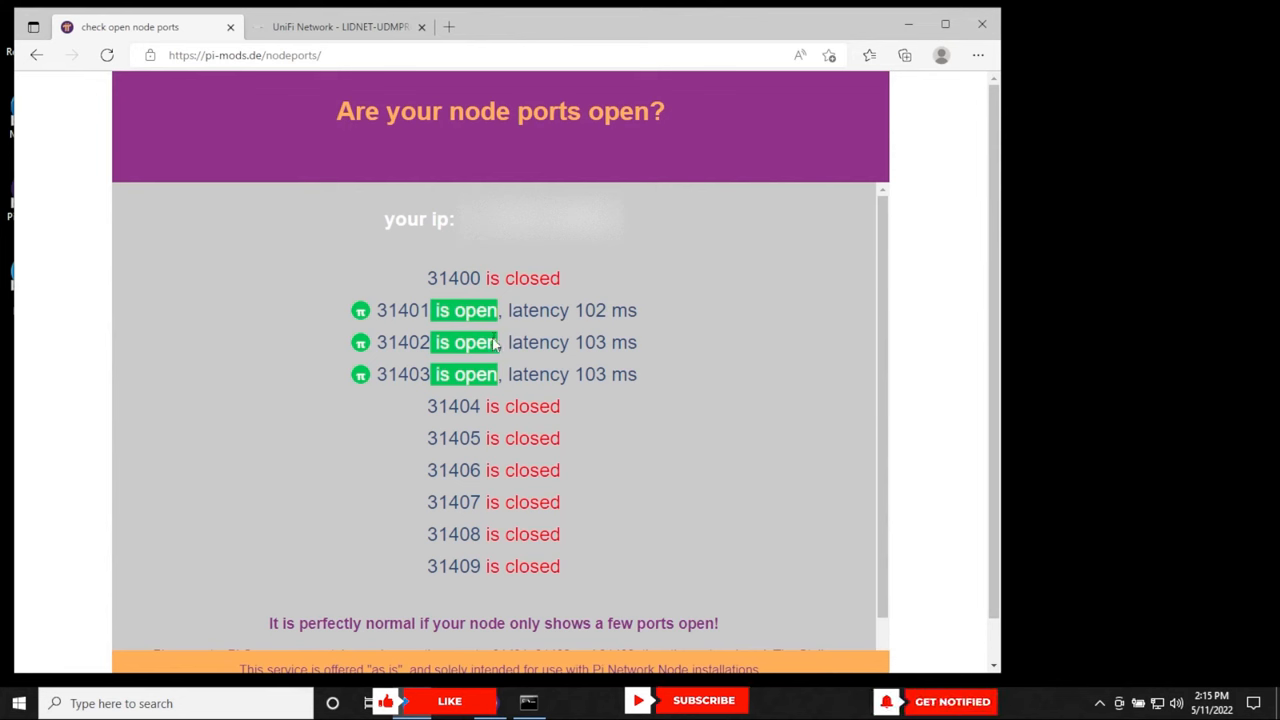
mouse_move(509, 566)
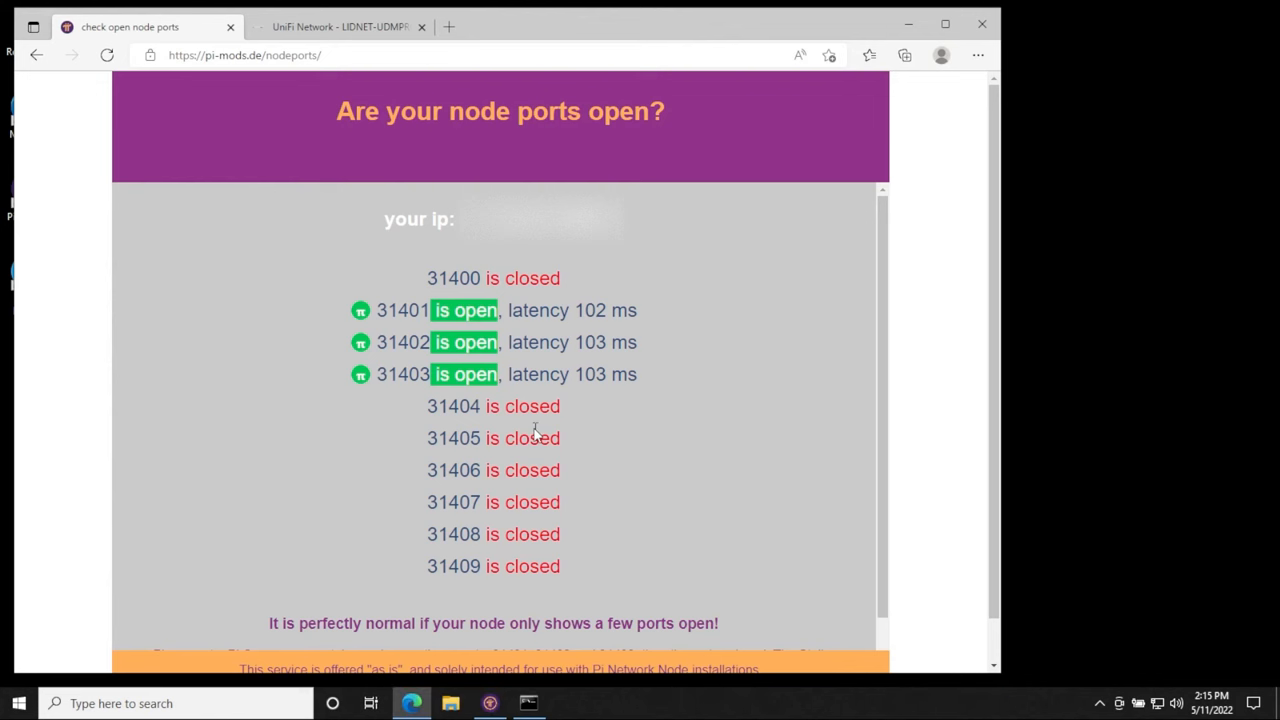
mouse_move(1235, 462)
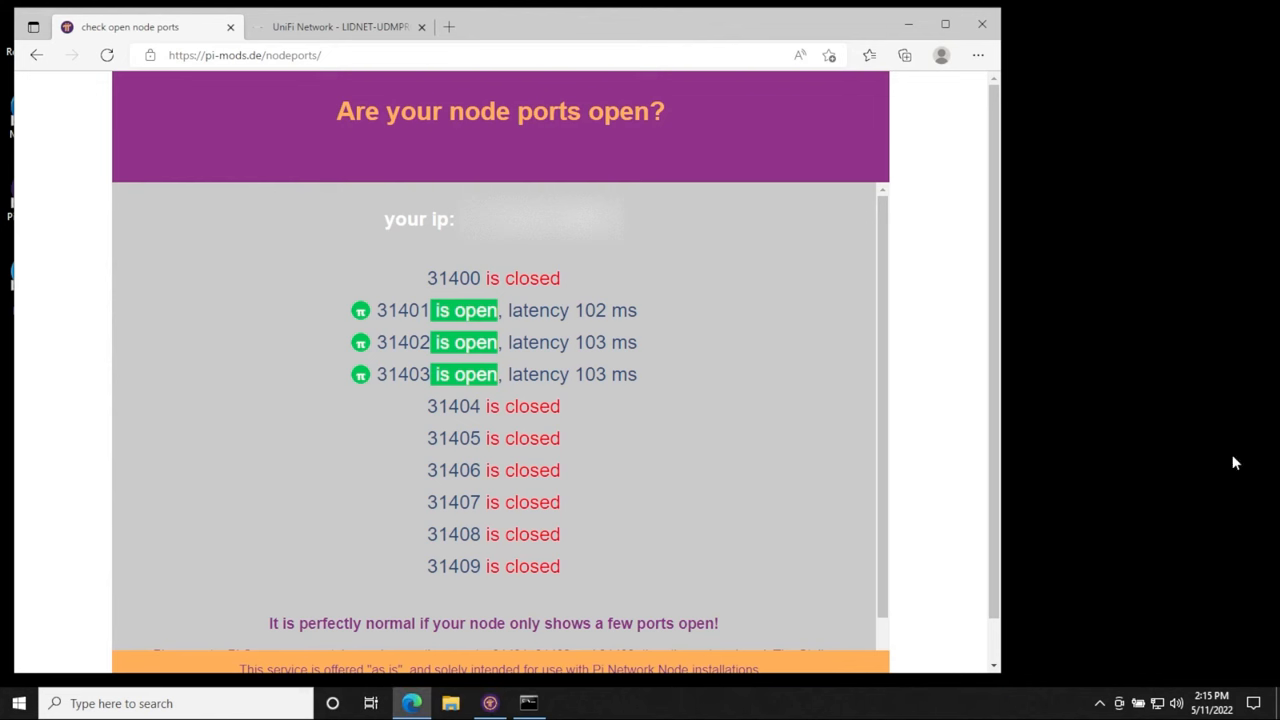